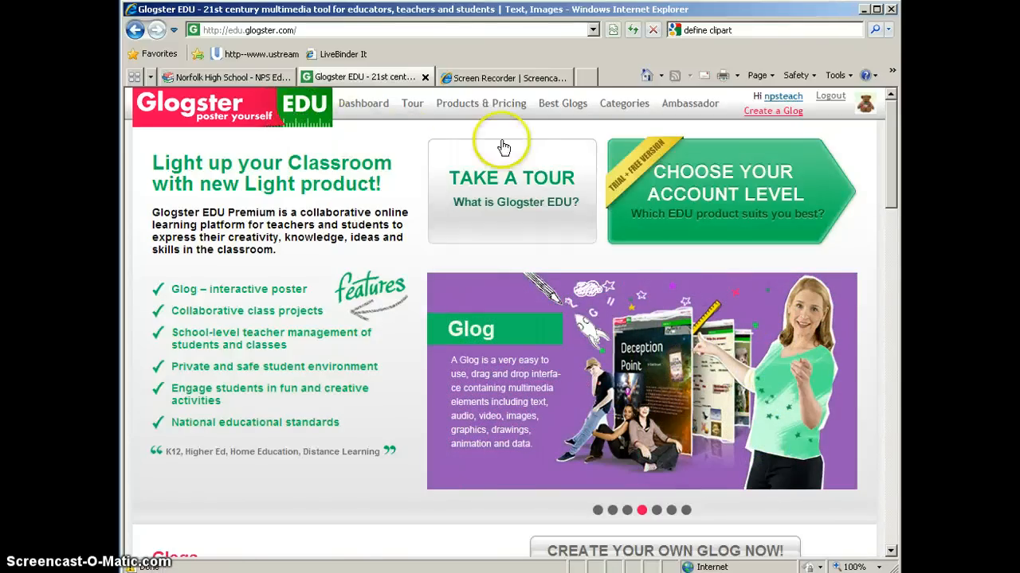
mouse_move(572, 104)
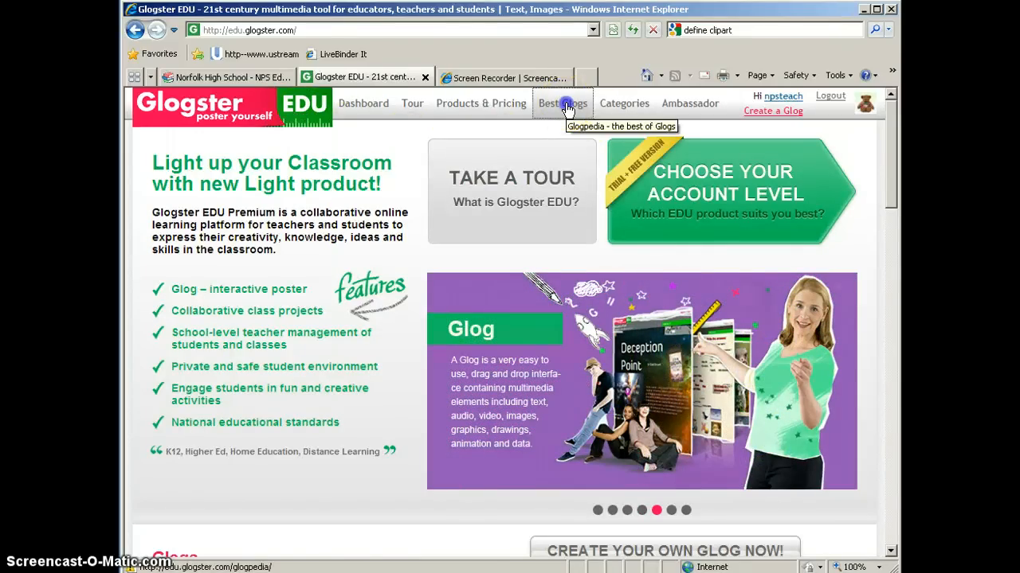
- Browse the Best Glogs Glogpedia gallery down through the examples and back to the top
left_click(562, 103)
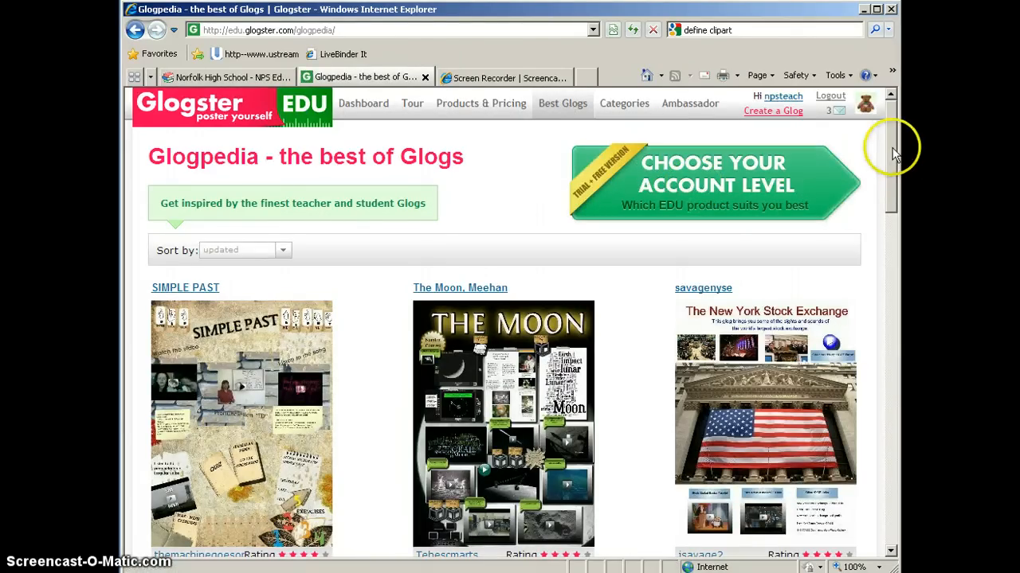
scroll("down", 3)
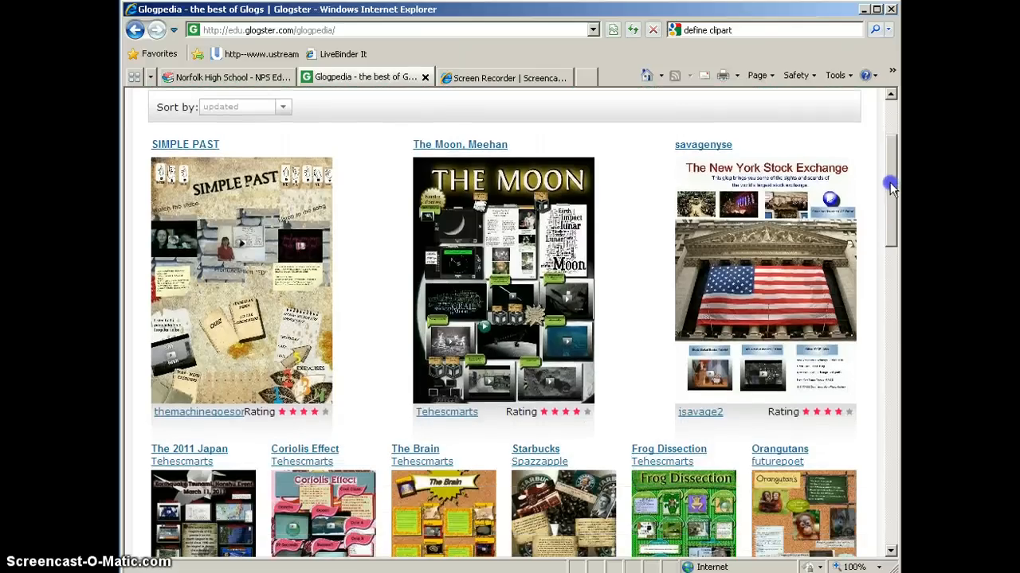
scroll("down", 3)
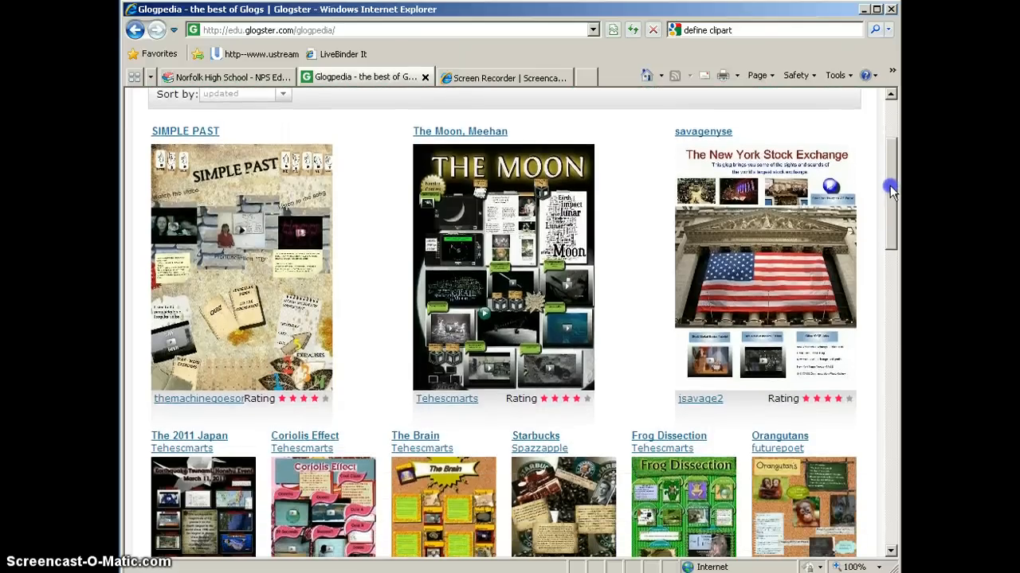
scroll("down", 3)
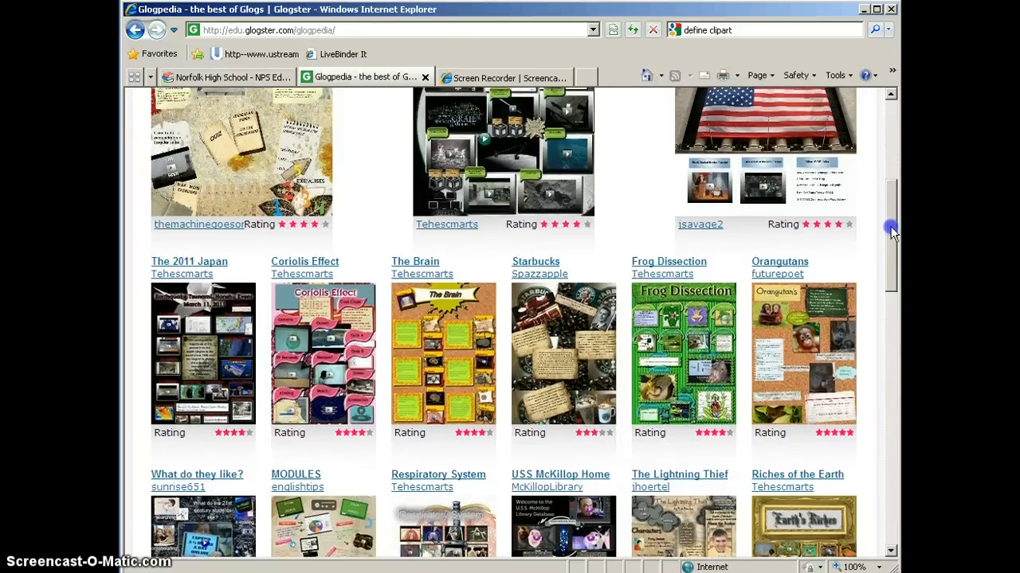
scroll("down", 3)
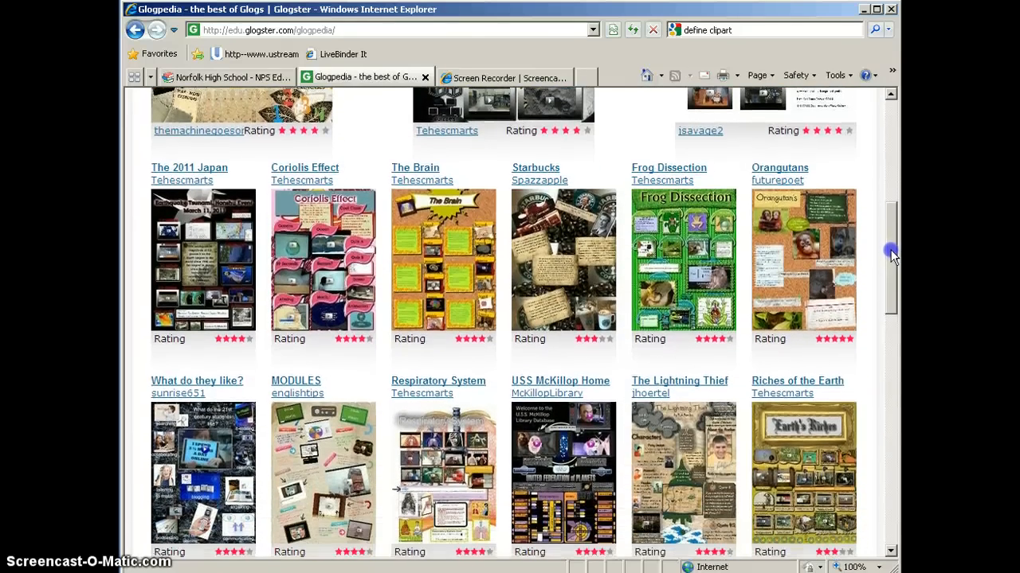
scroll("down", 3)
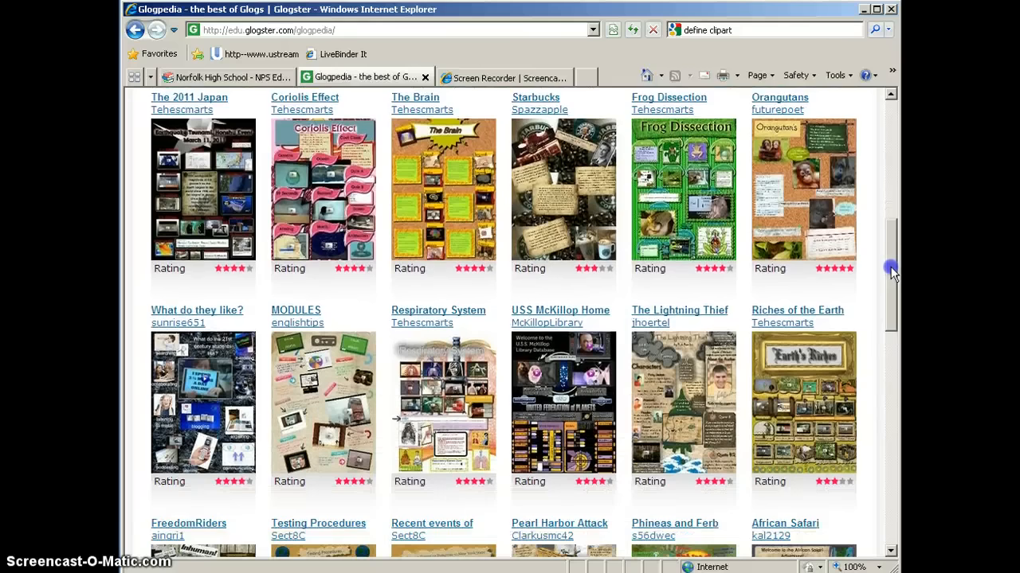
scroll("down", 3)
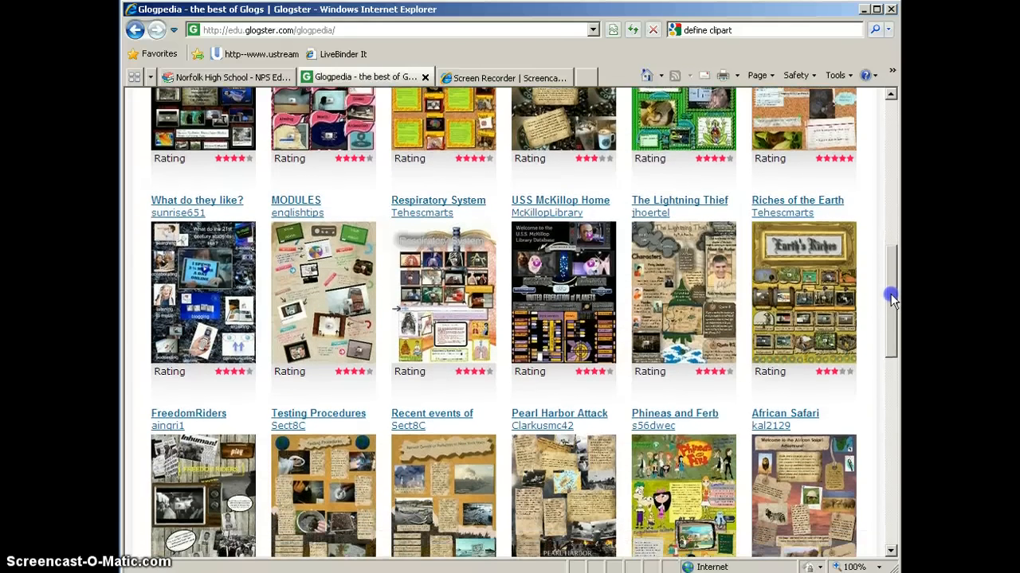
scroll("down", 3)
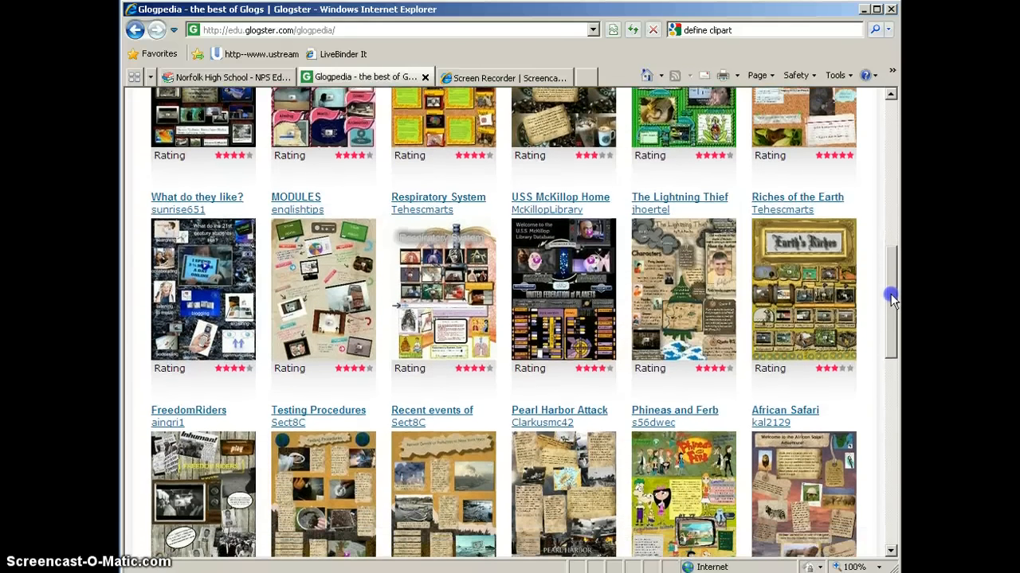
scroll("down", 3)
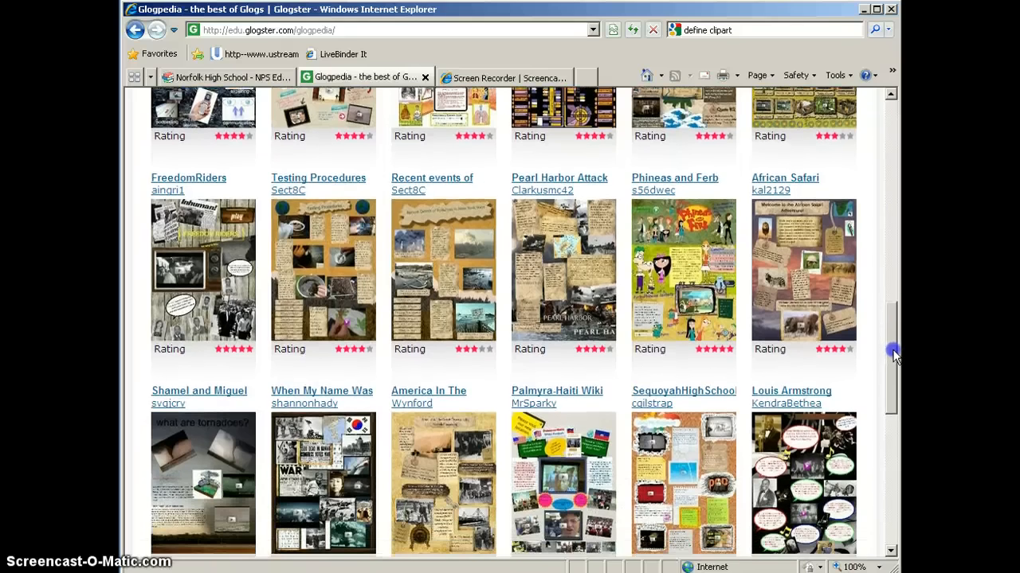
scroll("down", 3)
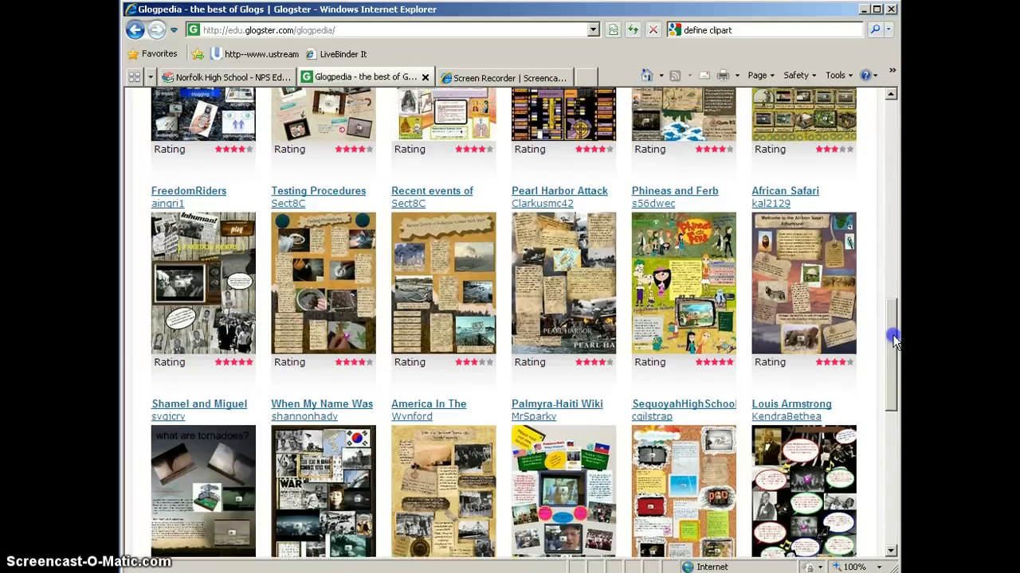
scroll("up", 3)
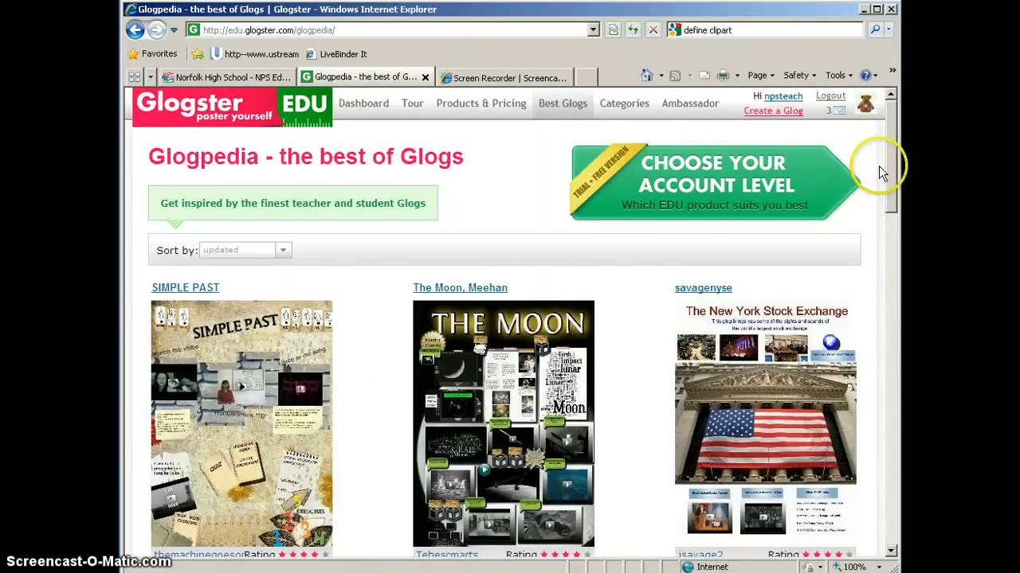
- View 'The Moon, Meehan' Glog, scrolling its sections and trying the Interactive Moon Map
left_click(469, 361)
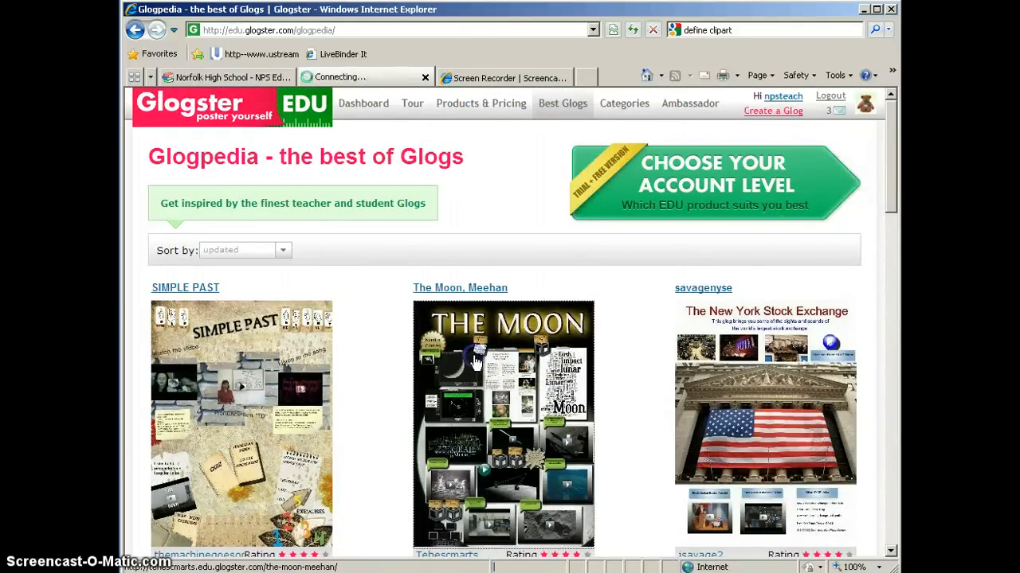
left_click(460, 288)
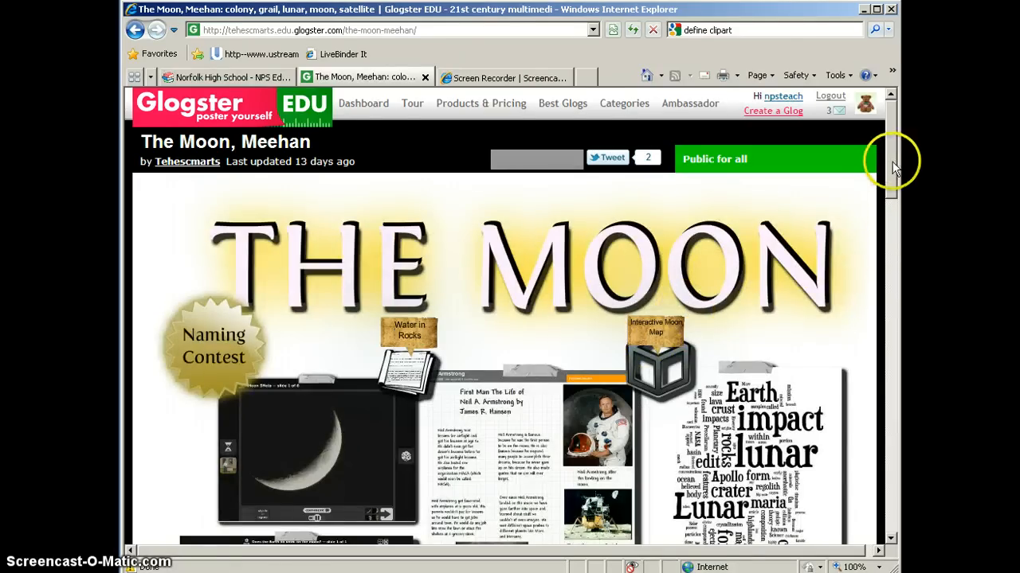
scroll("down", 3)
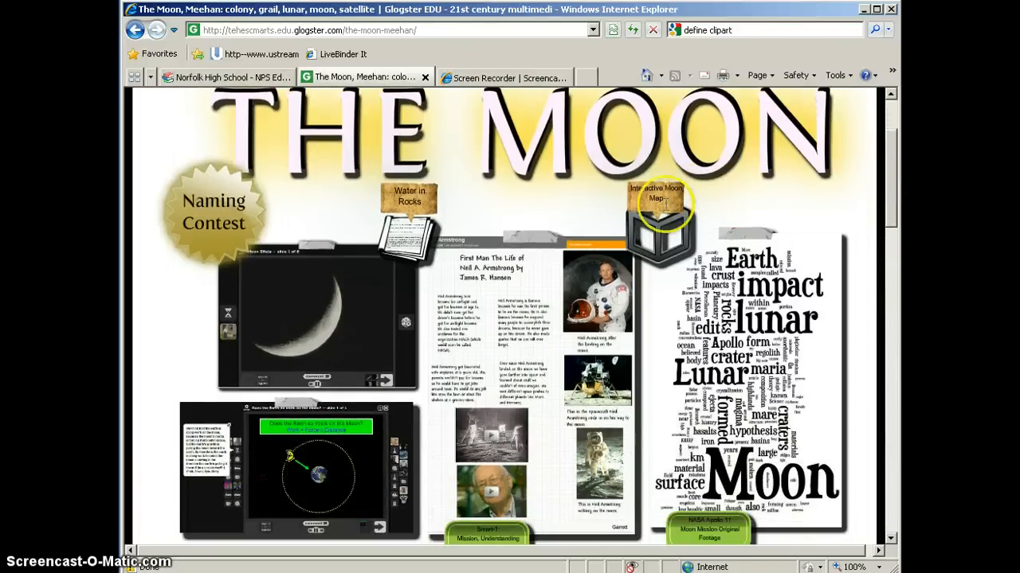
mouse_move(452, 238)
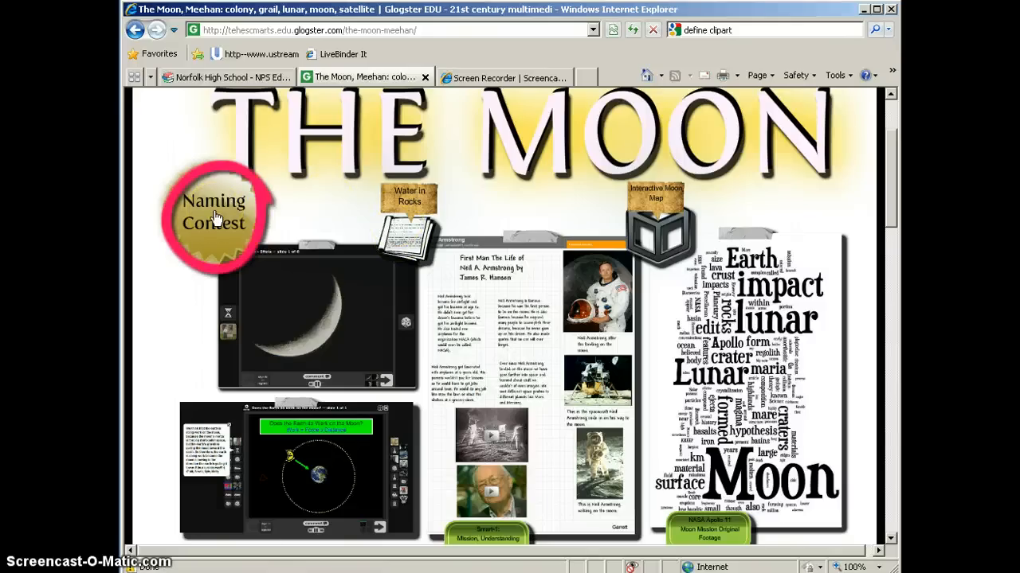
mouse_move(659, 235)
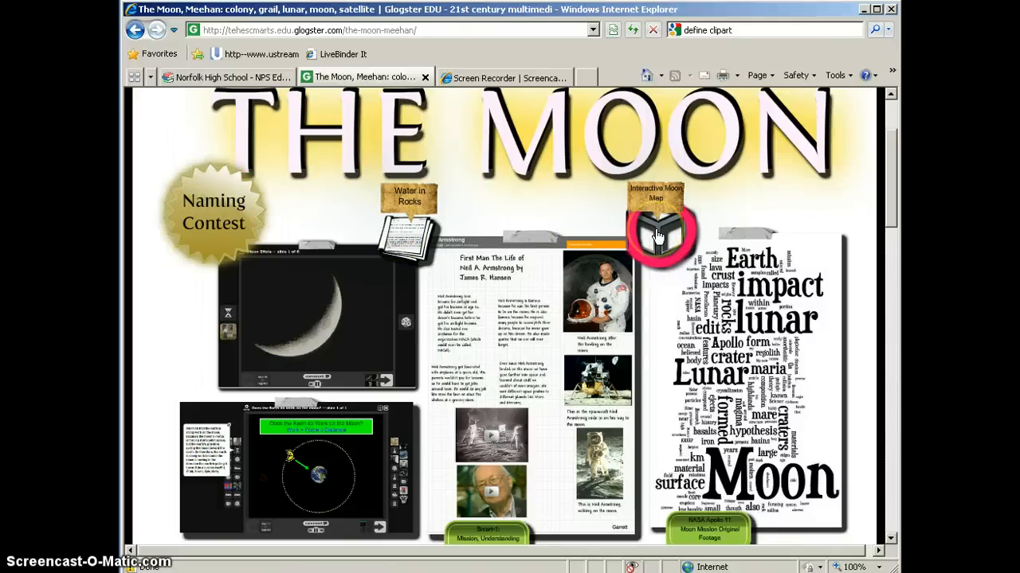
left_click(661, 231)
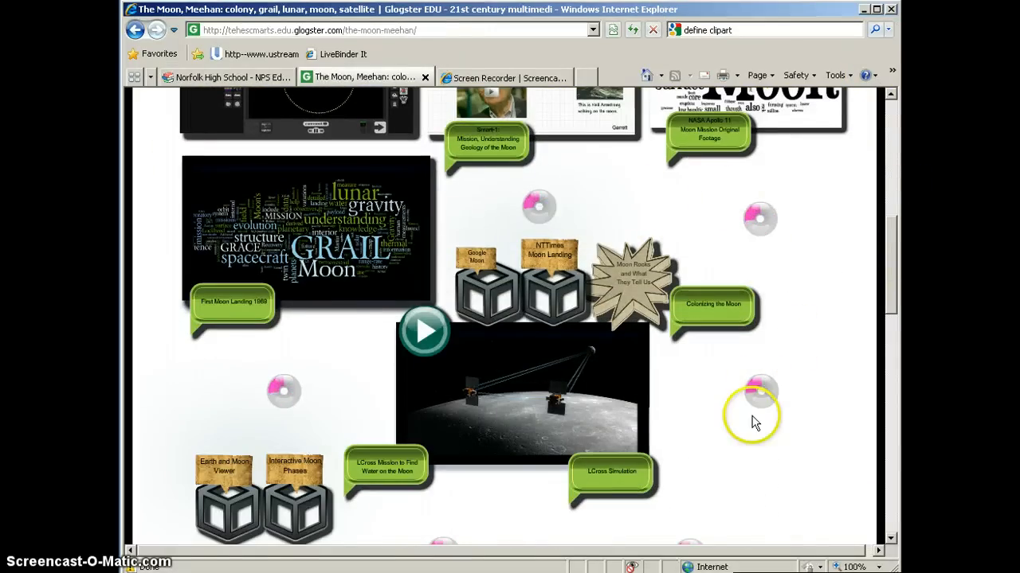
mouse_move(772, 478)
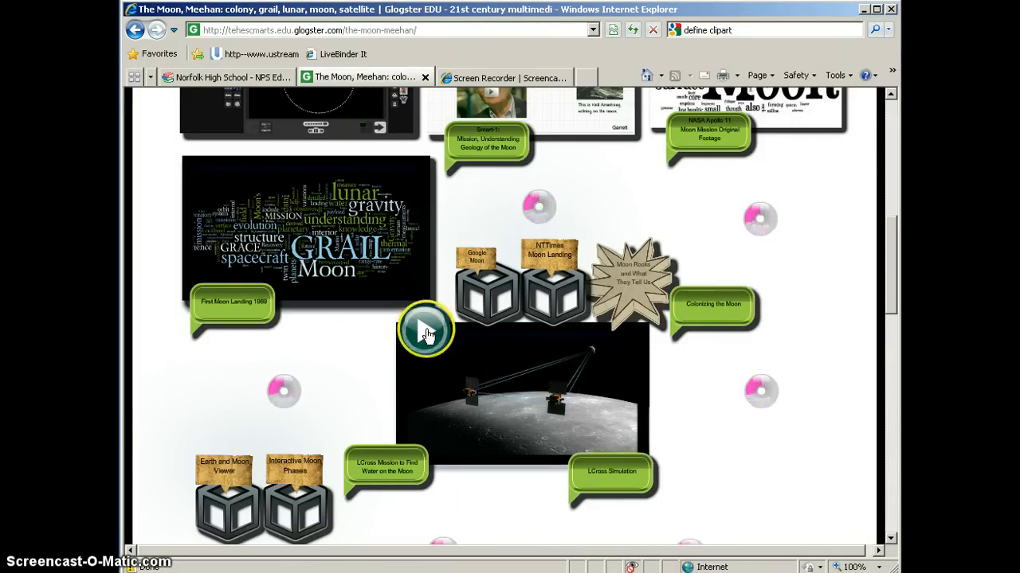
mouse_move(425, 332)
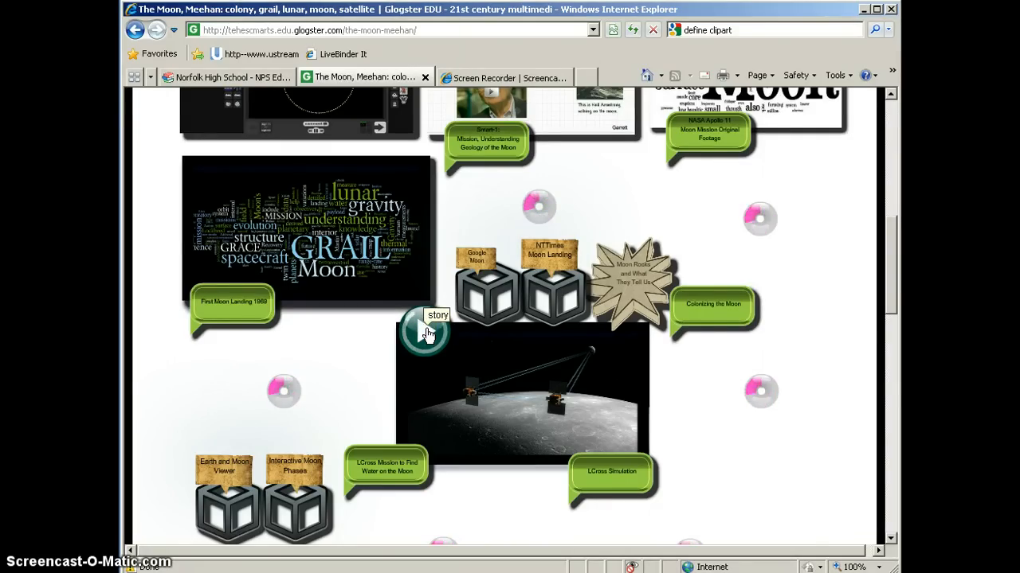
scroll("down", 3)
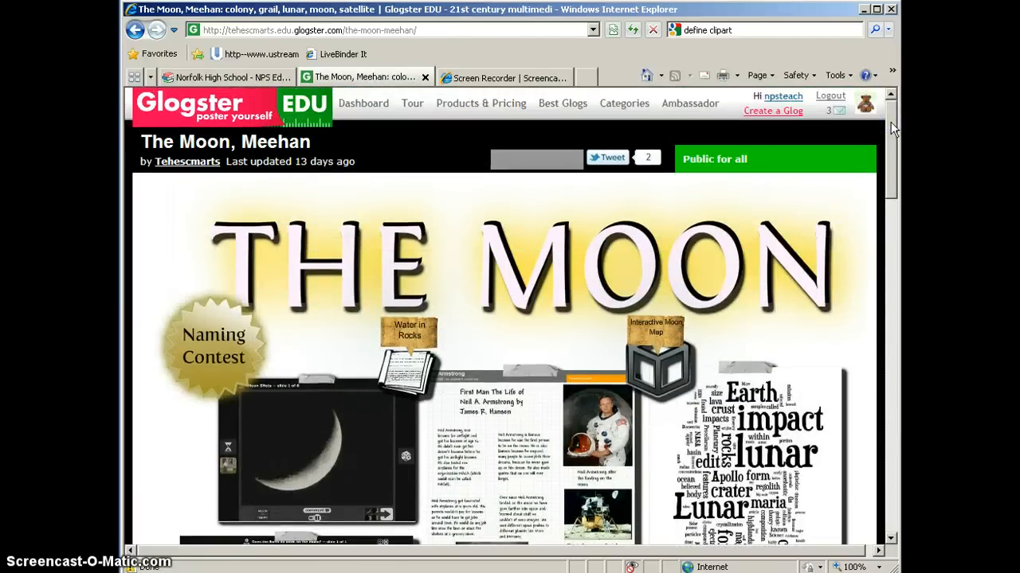
- Leave the Moon Glog via Products & Pricing in the top navigation bar
left_click(829, 95)
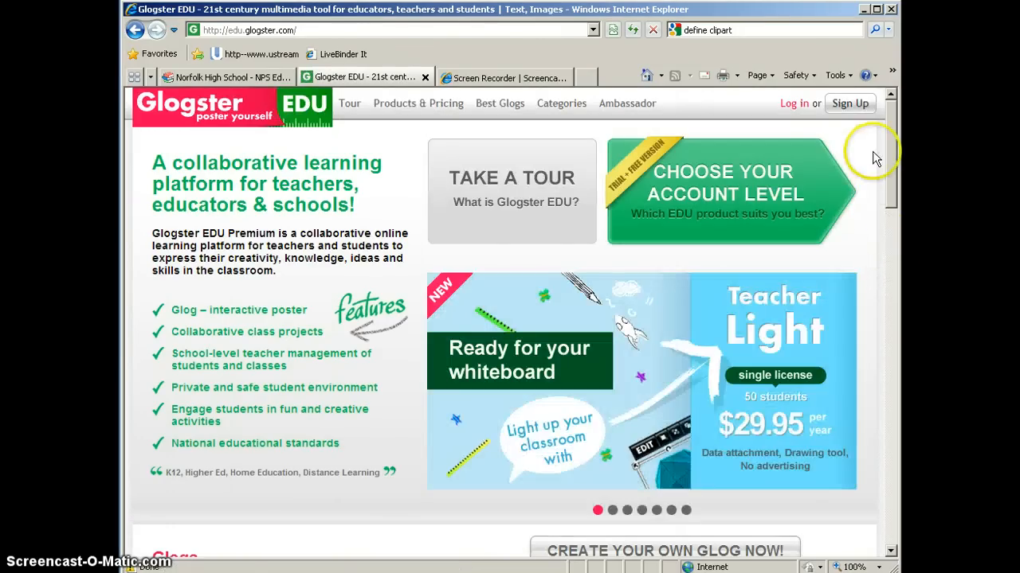
mouse_move(851, 114)
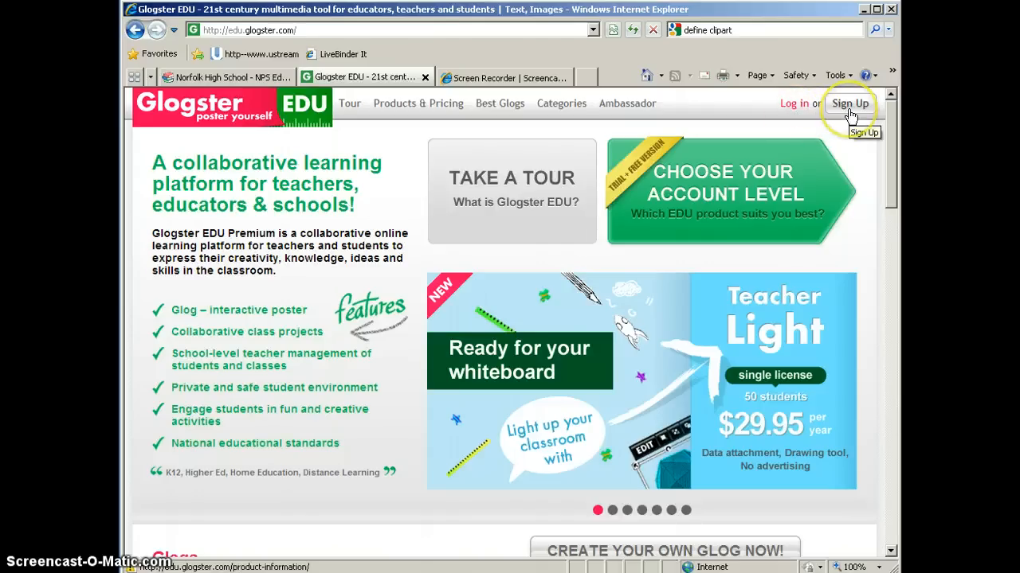
mouse_move(794, 103)
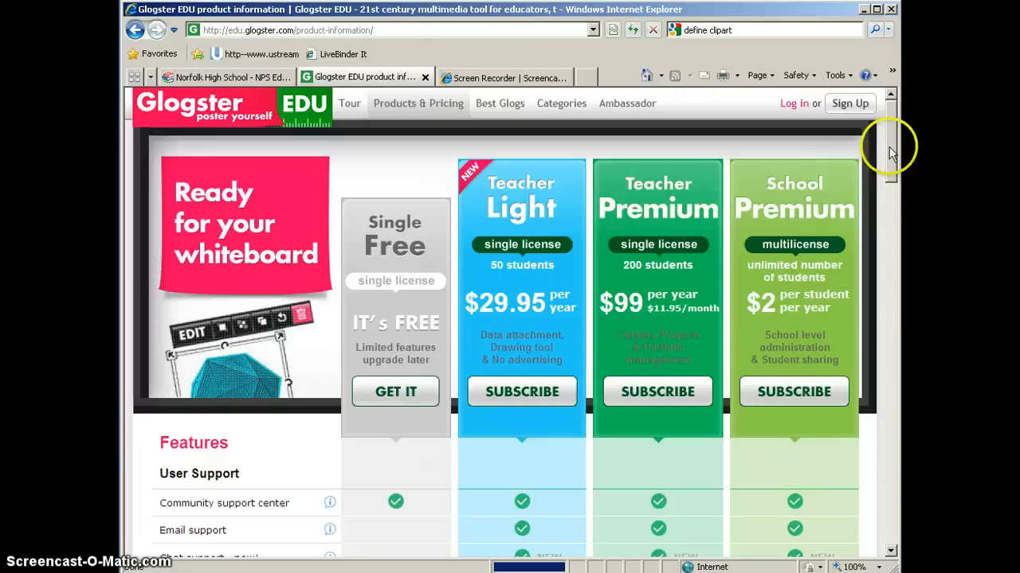
mouse_move(510, 229)
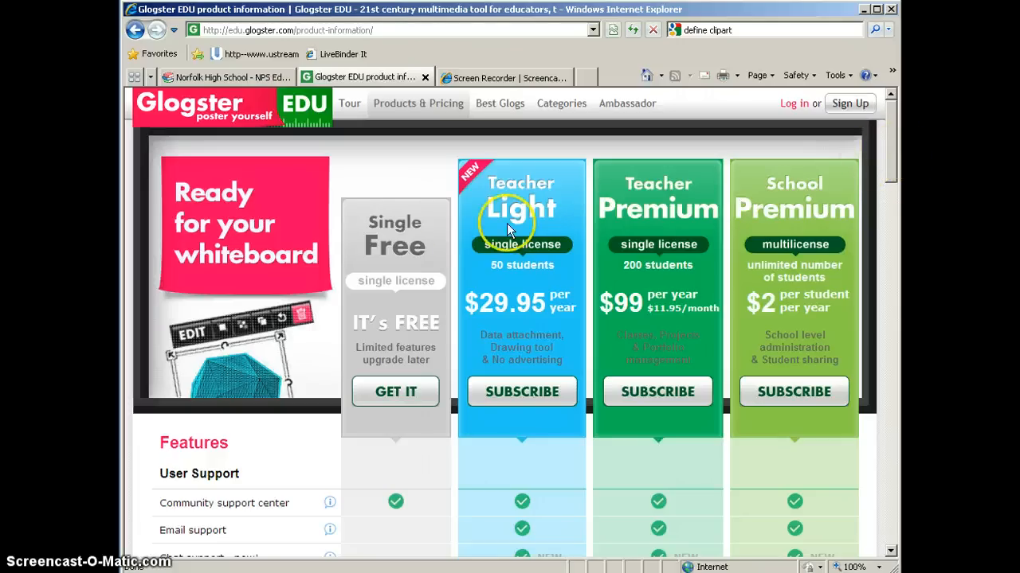
mouse_move(398, 322)
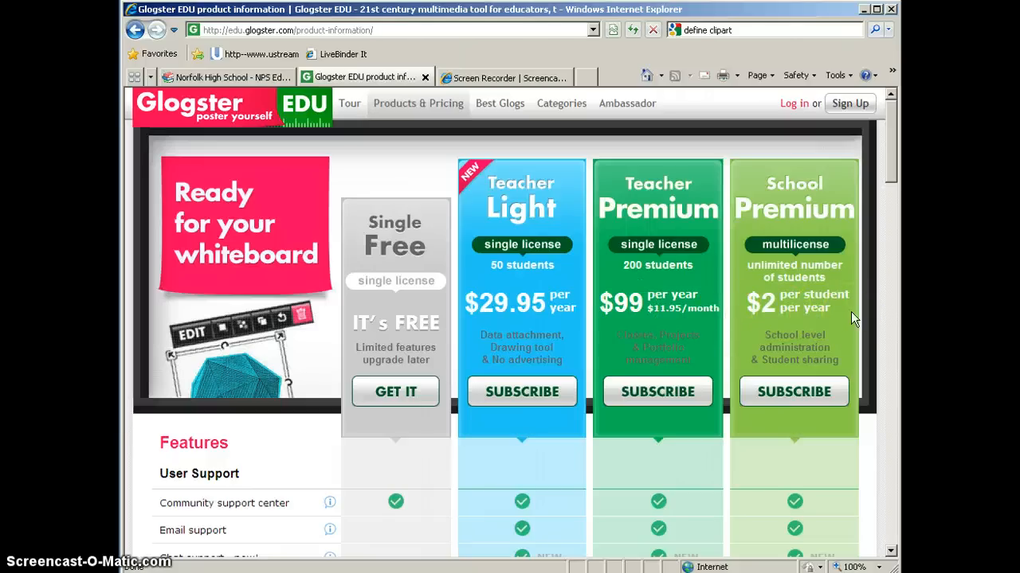
mouse_move(850, 226)
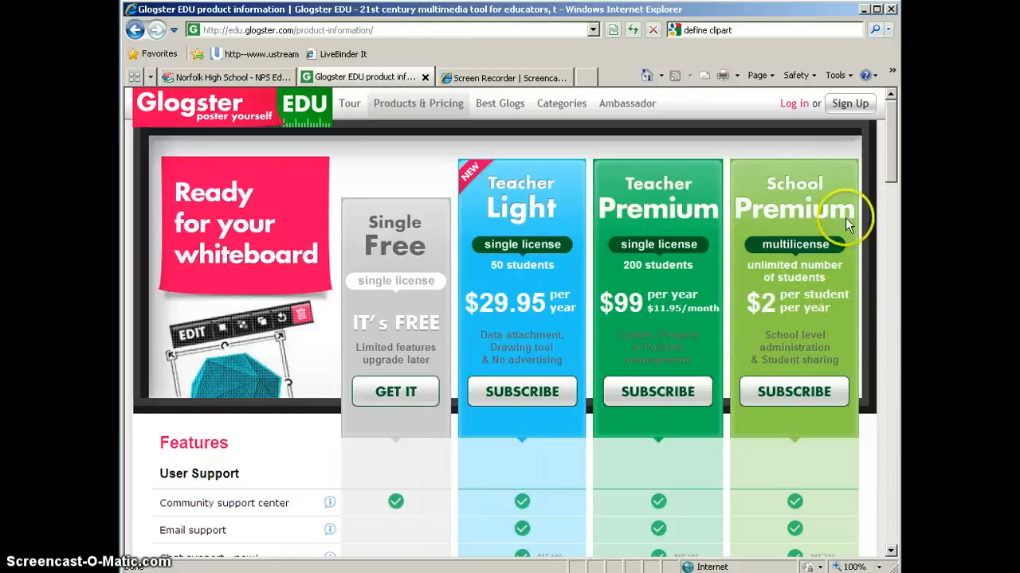
- Go to the login page and enter nickname 'npsteach' and the password
left_click(793, 103)
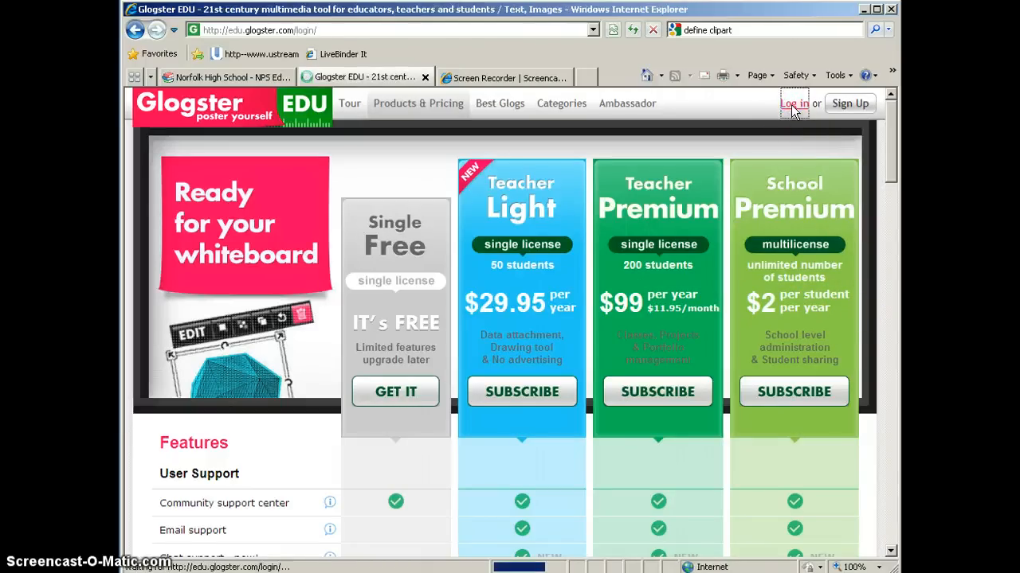
left_click(793, 103)
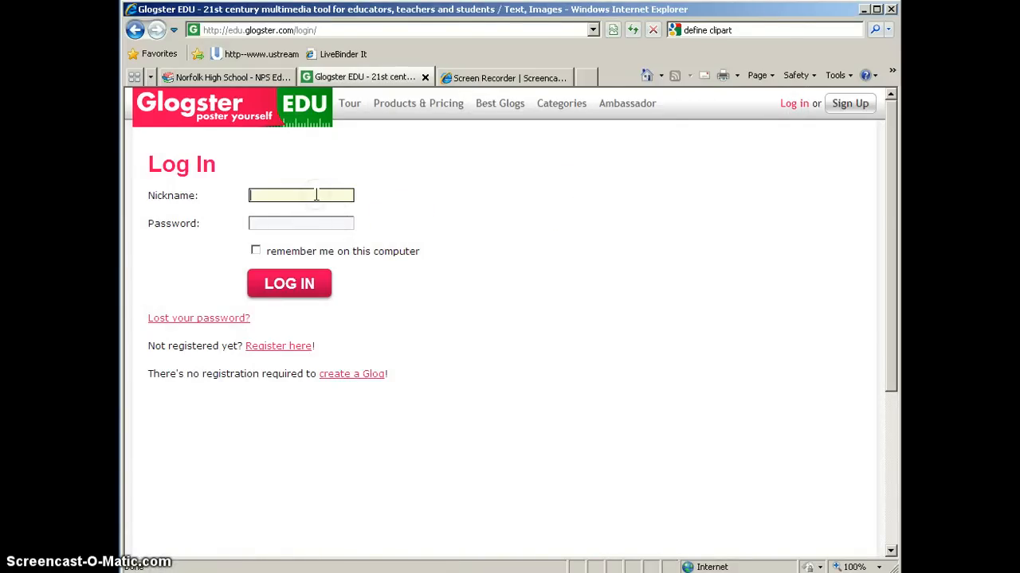
type("npsteach")
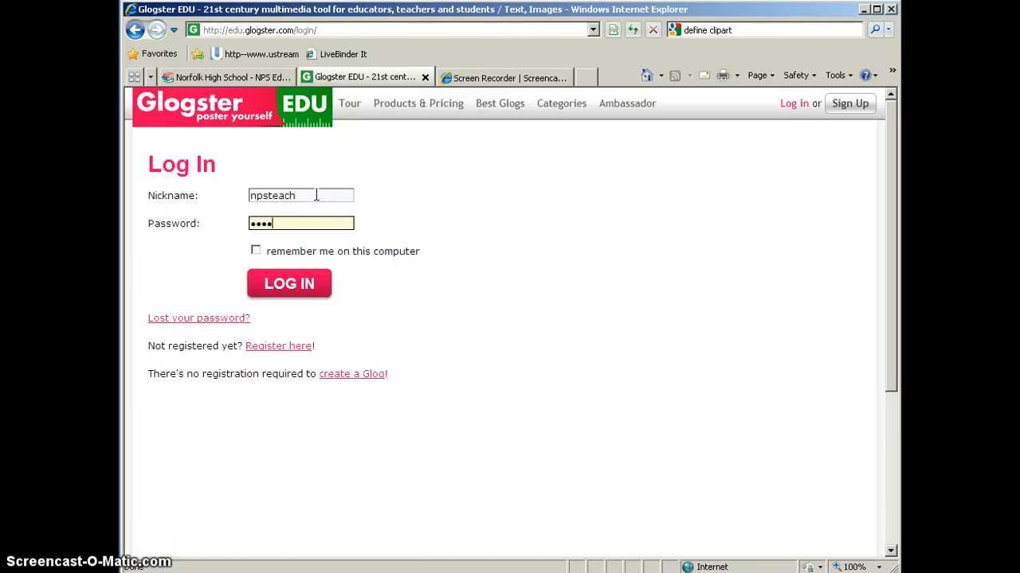
key("Backspace")
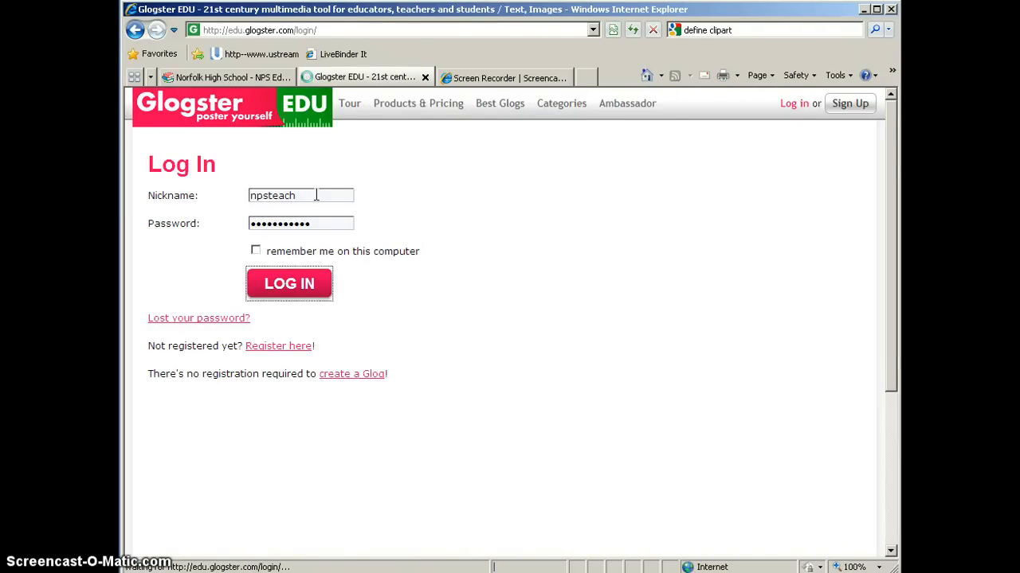
- Submit the login and scroll the teacher dashboard past the messages section
left_click(288, 283)
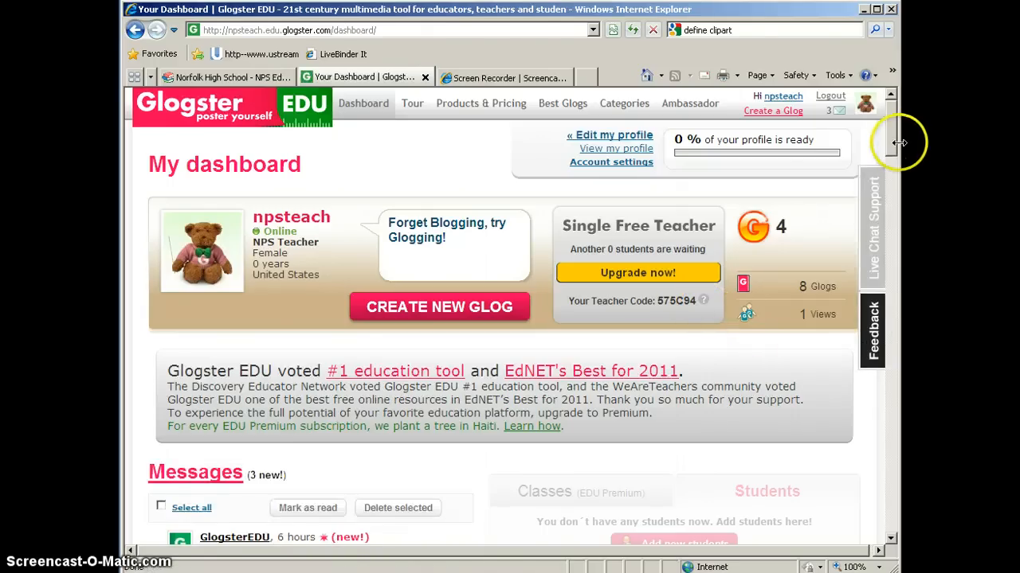
scroll("down", 3)
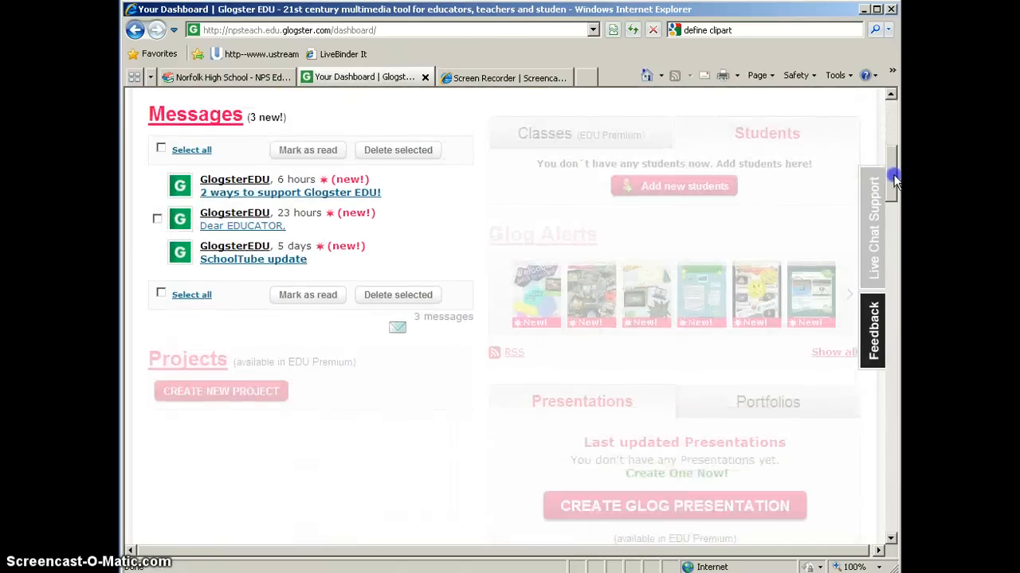
scroll("down", 3)
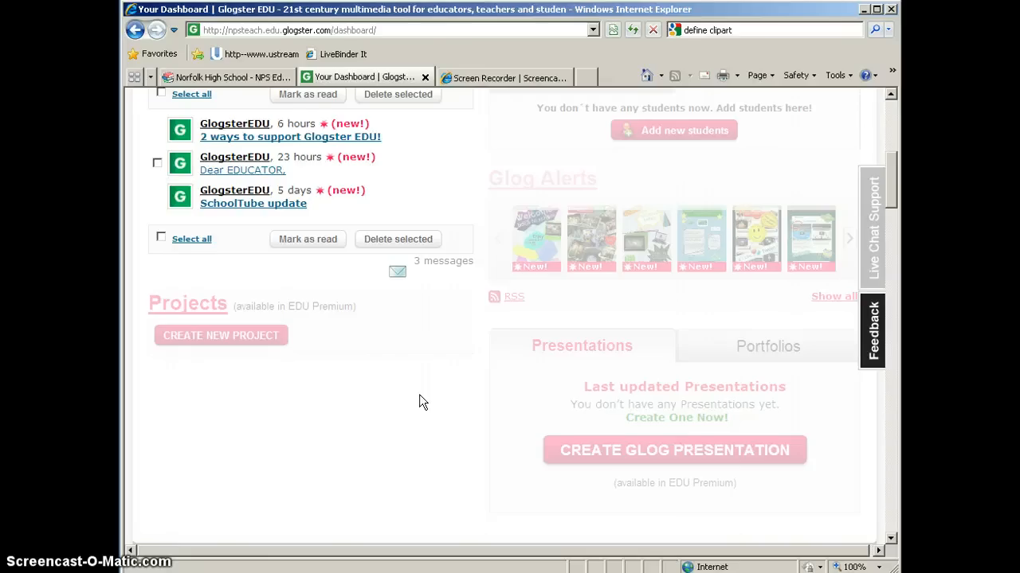
mouse_move(892, 195)
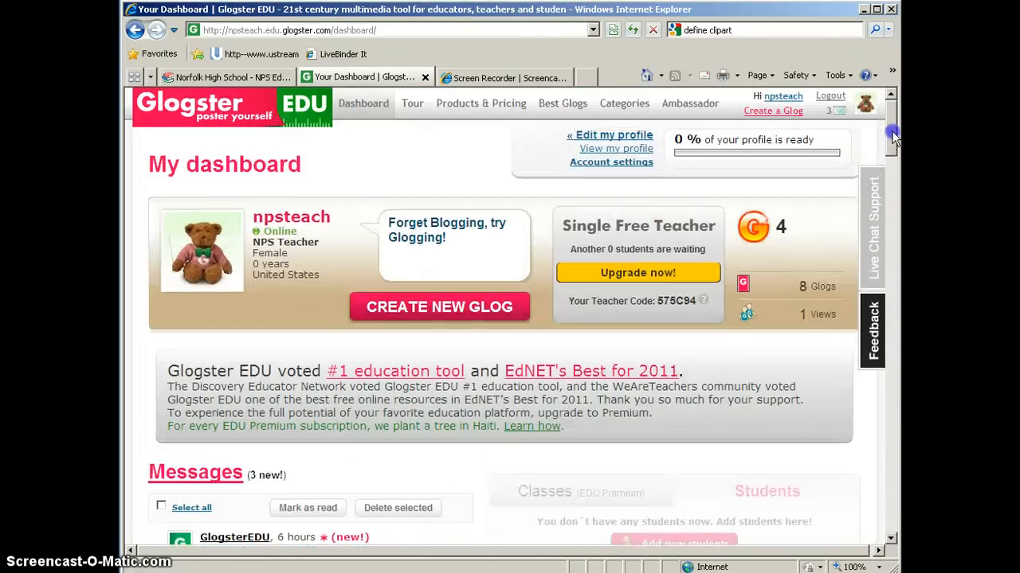
mouse_move(896, 147)
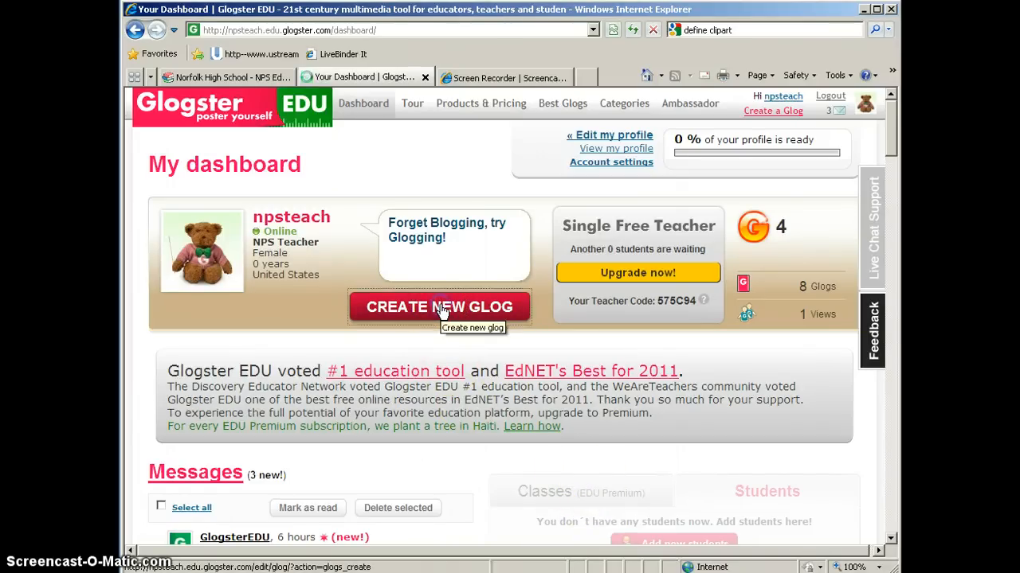
- Create a new Glog from the dashboard and rename it 'Types of Rocks'
left_click(439, 307)
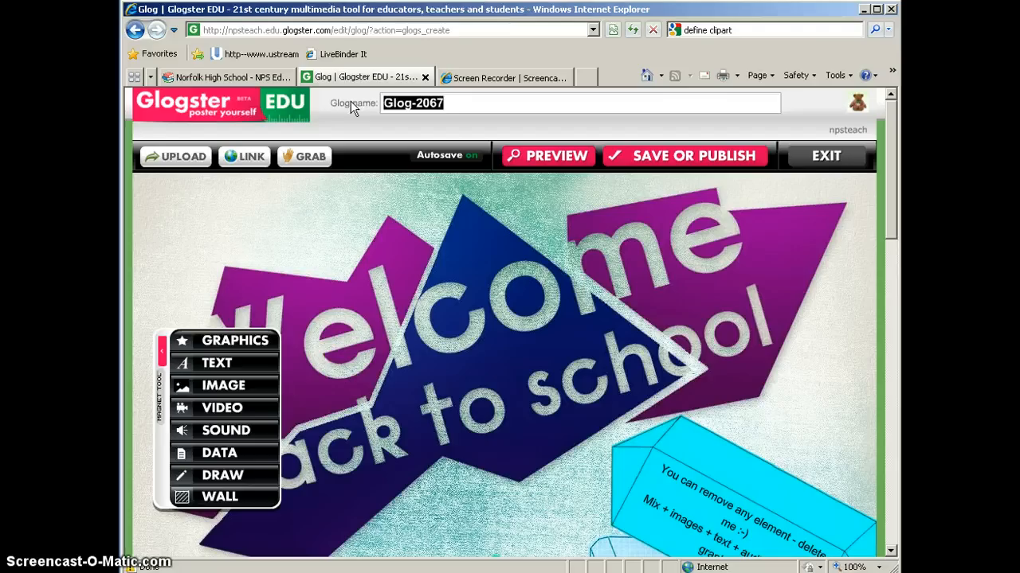
type("Types of Rocks")
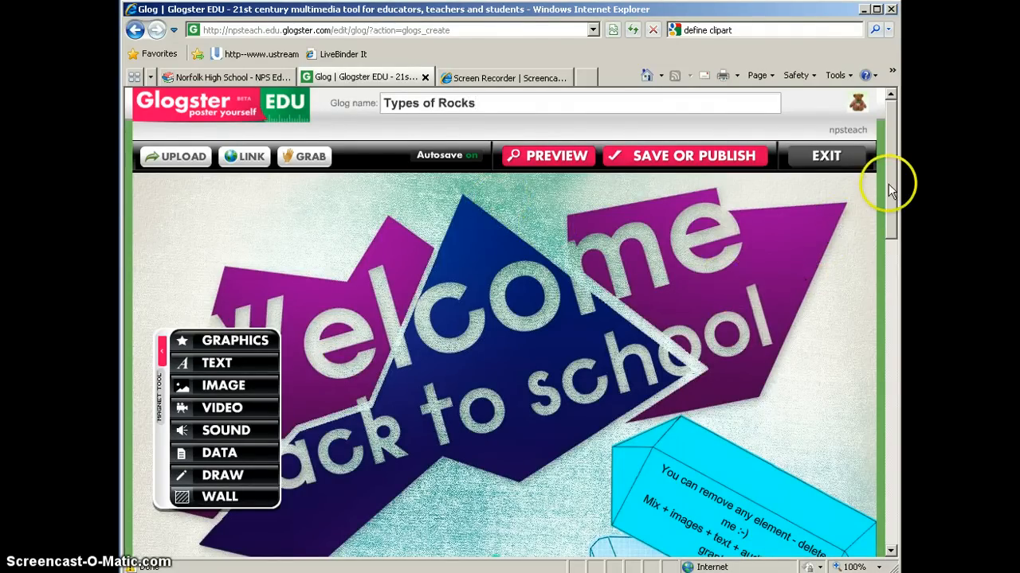
scroll("down", 3)
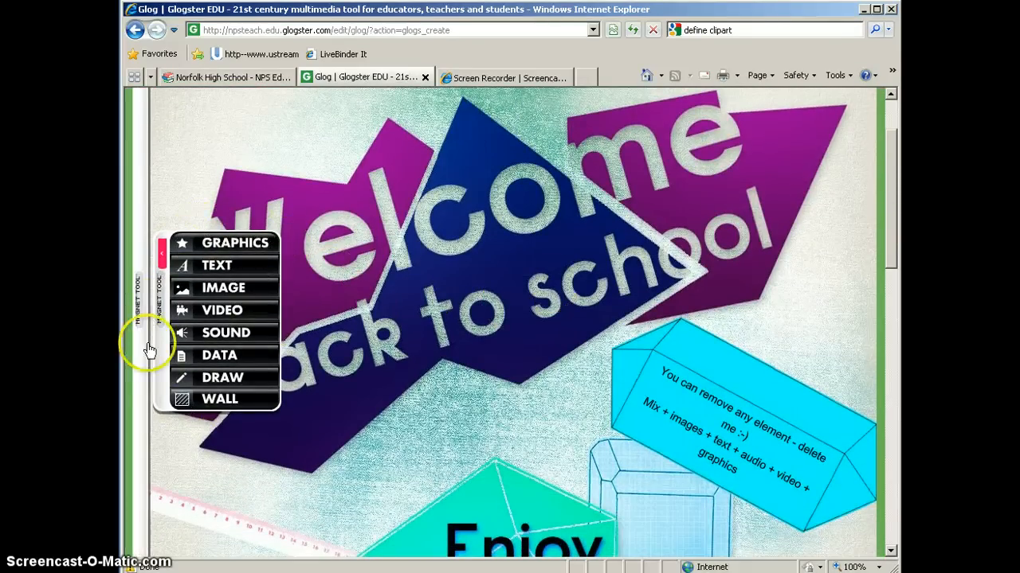
mouse_move(239, 409)
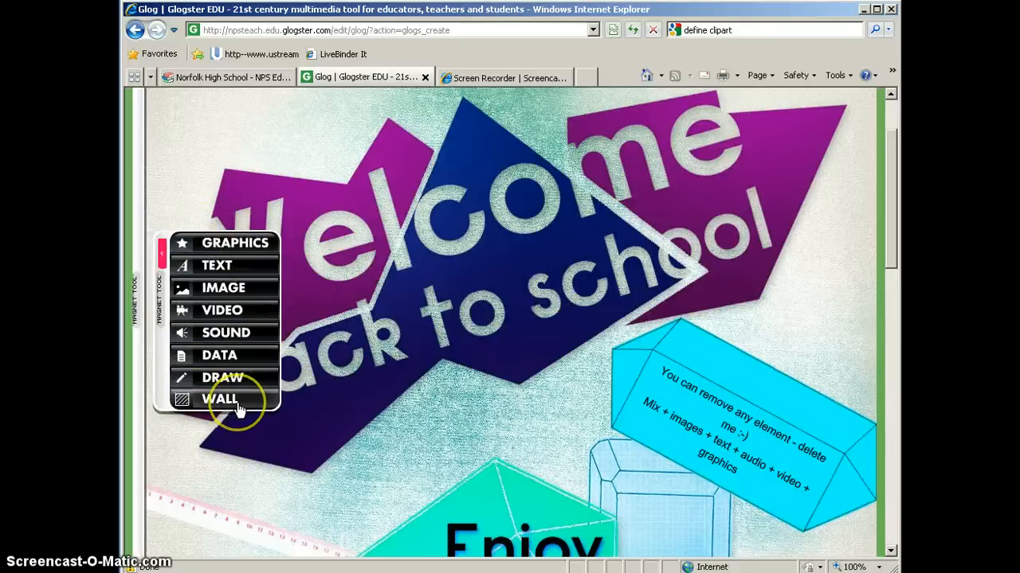
mouse_move(255, 345)
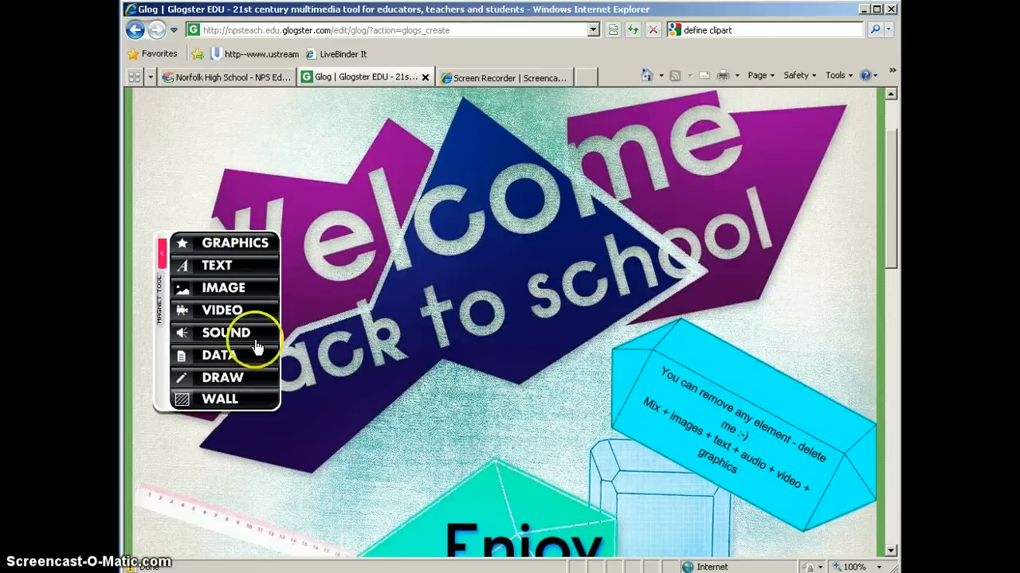
mouse_move(184, 305)
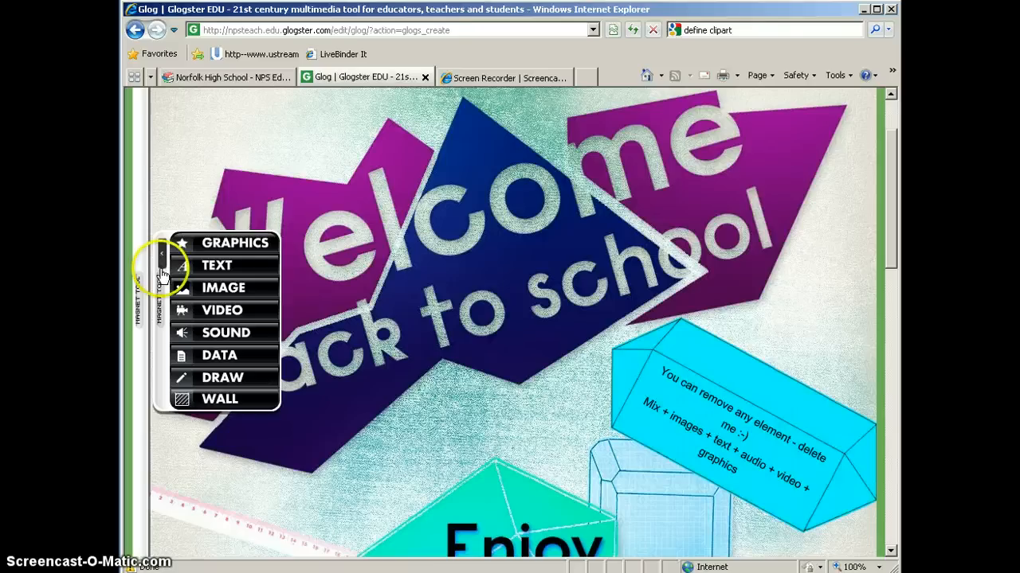
left_click(161, 254)
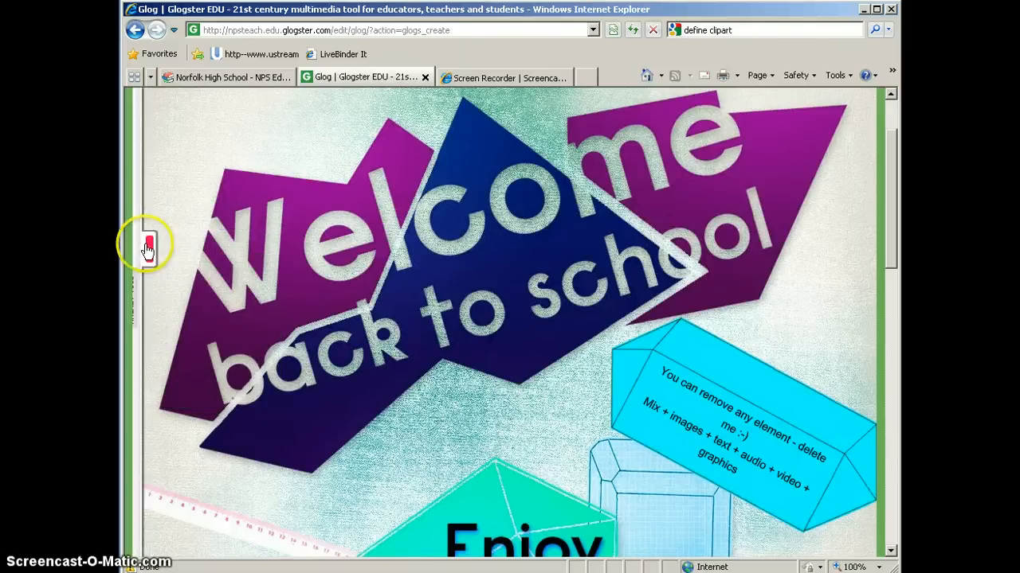
left_click(146, 245)
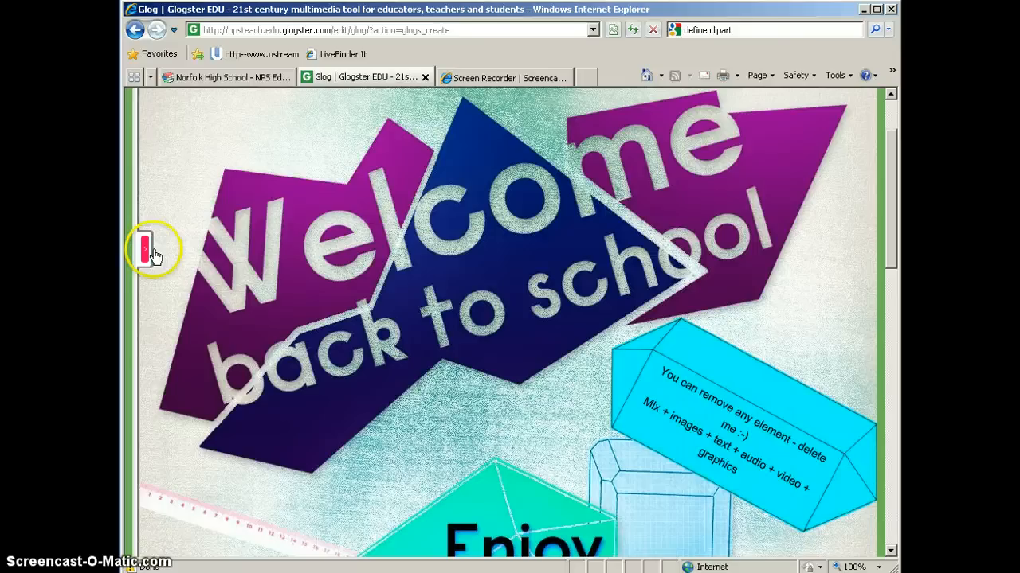
left_click(147, 247)
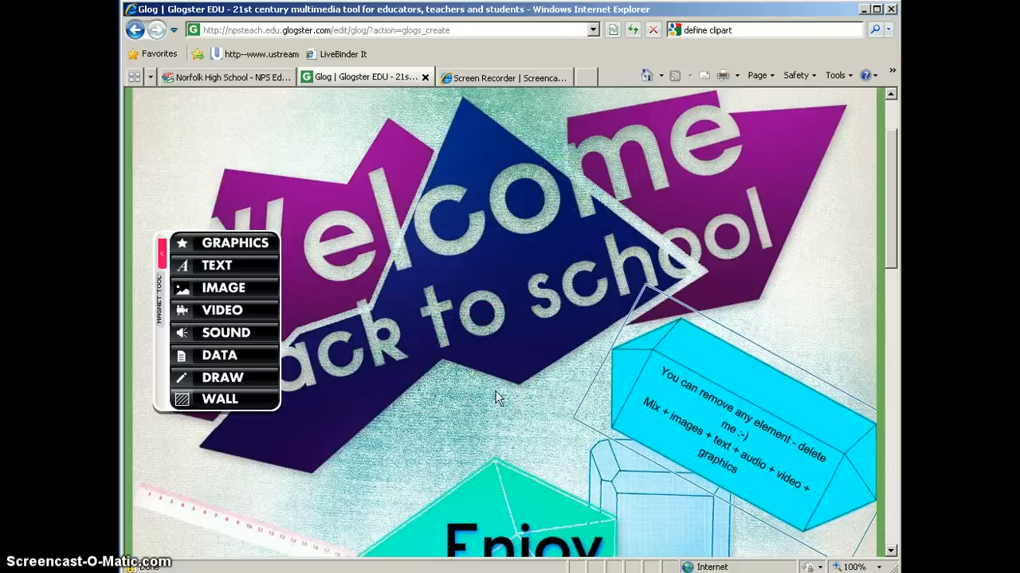
mouse_move(882, 393)
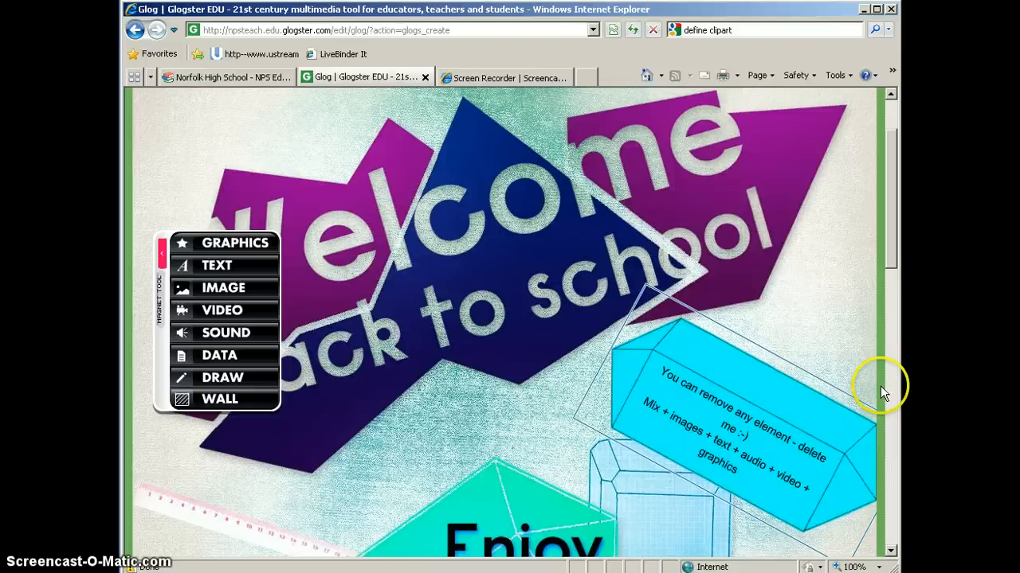
mouse_move(881, 382)
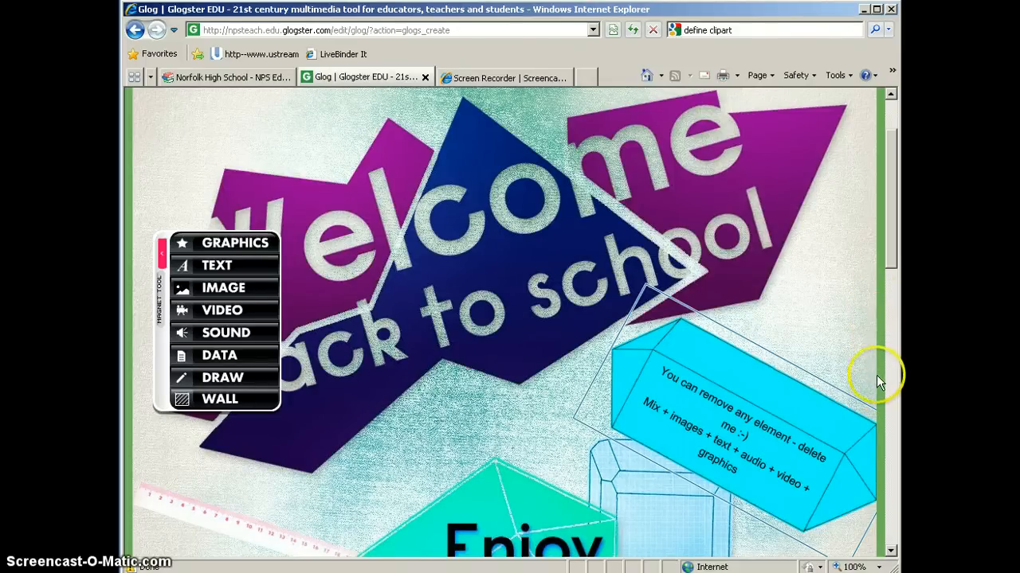
mouse_move(880, 309)
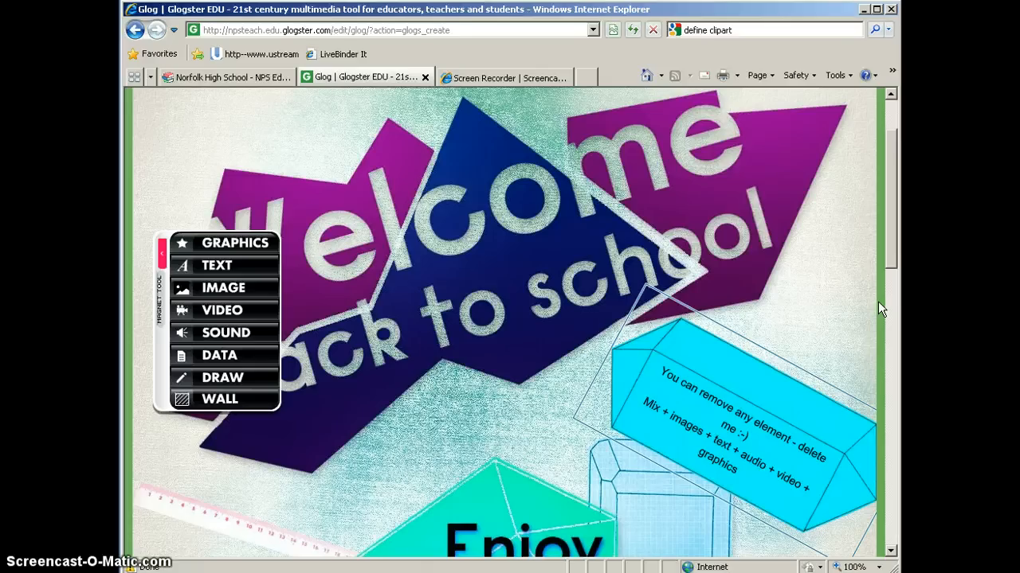
mouse_move(359, 381)
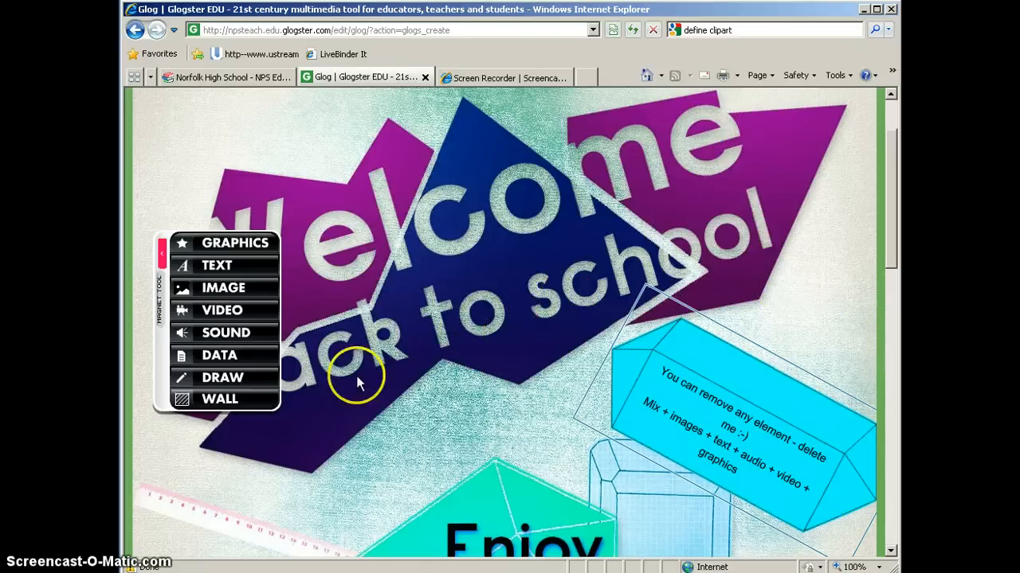
- Browse page 4 of the Glog Wall patterns and preview the orange circles pattern
left_click(220, 399)
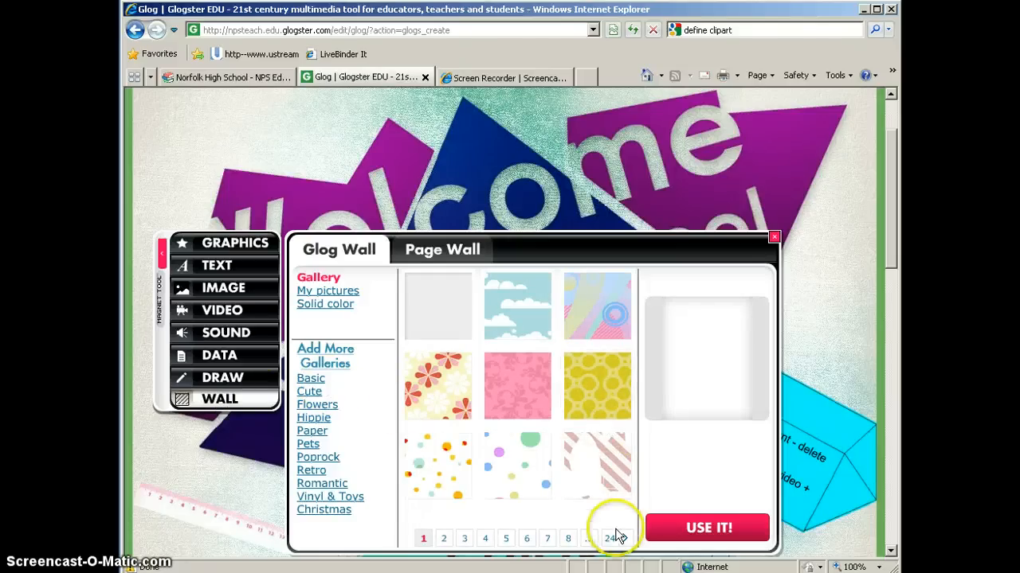
left_click(485, 538)
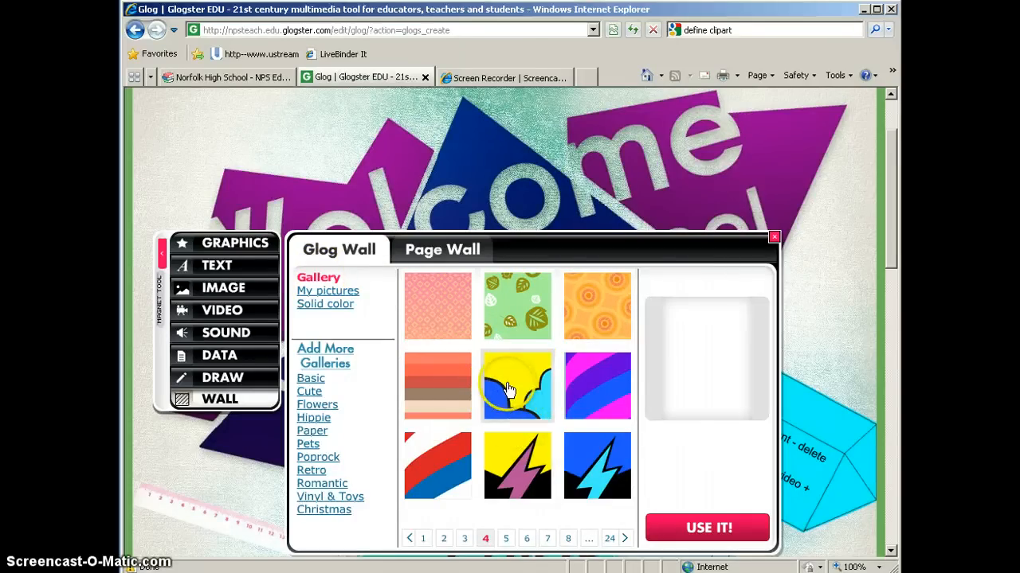
left_click(517, 386)
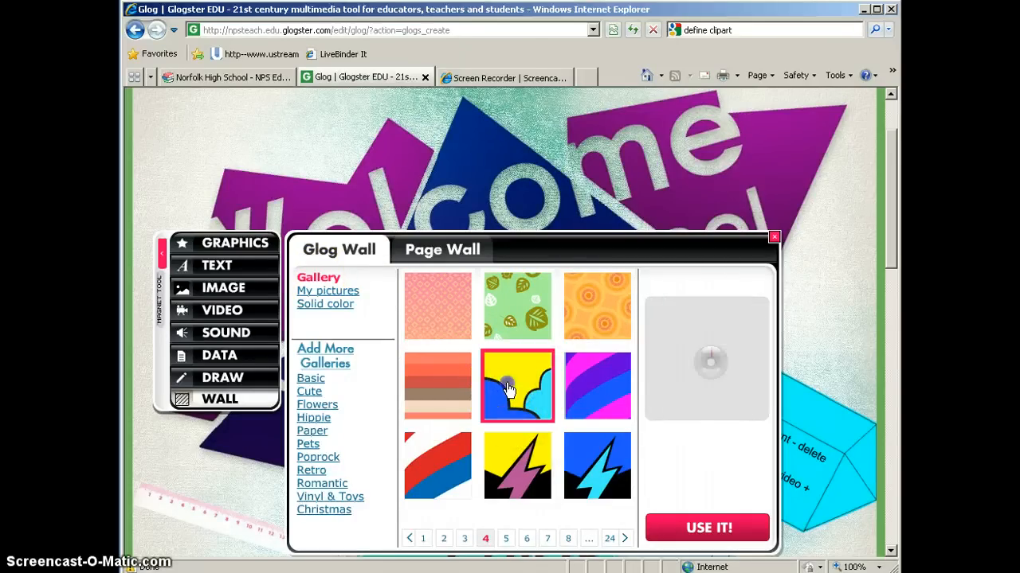
left_click(509, 386)
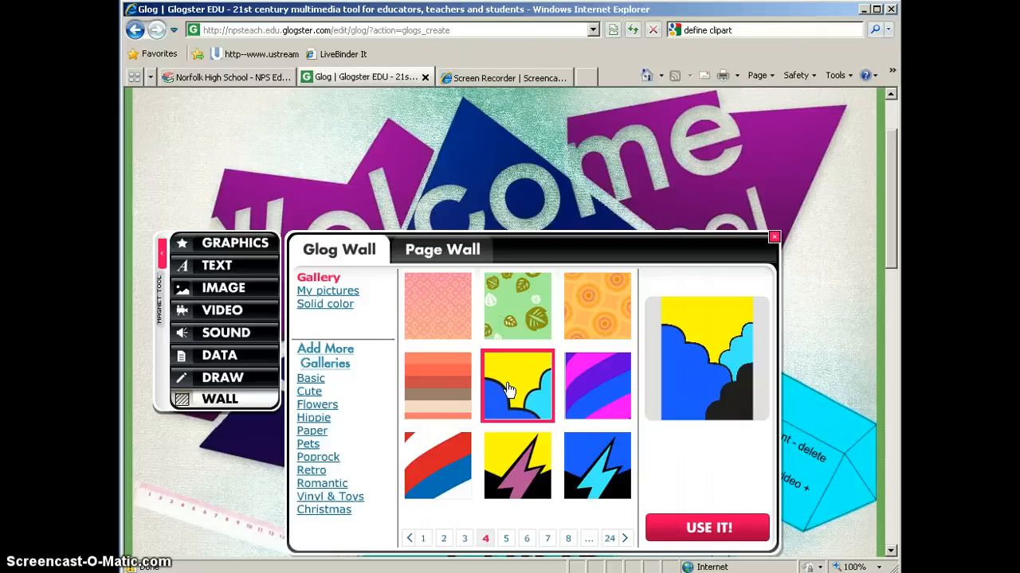
left_click(597, 306)
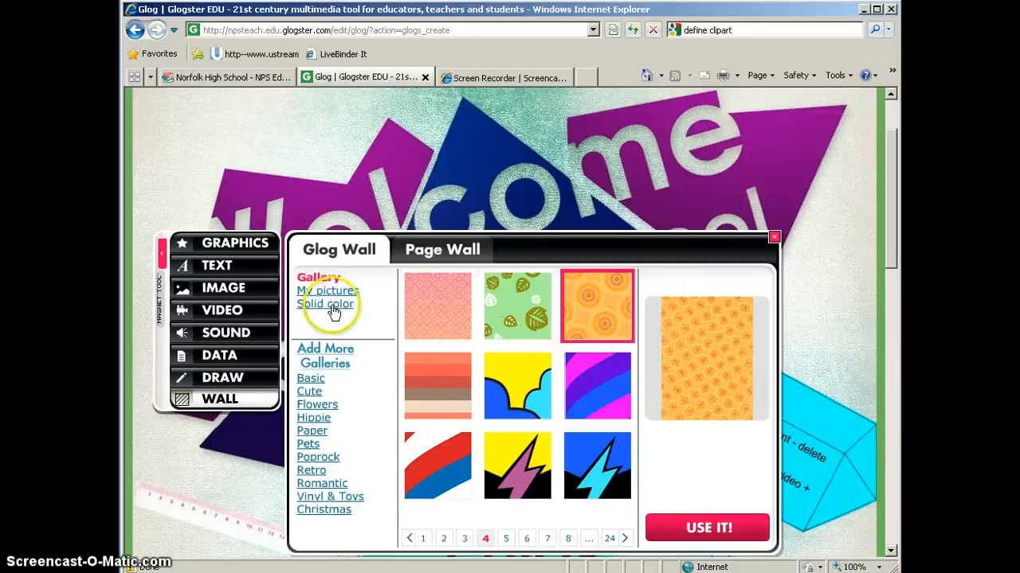
- Remove the wall image and apply solid orange (e5a354) to the Glog wall
left_click(326, 305)
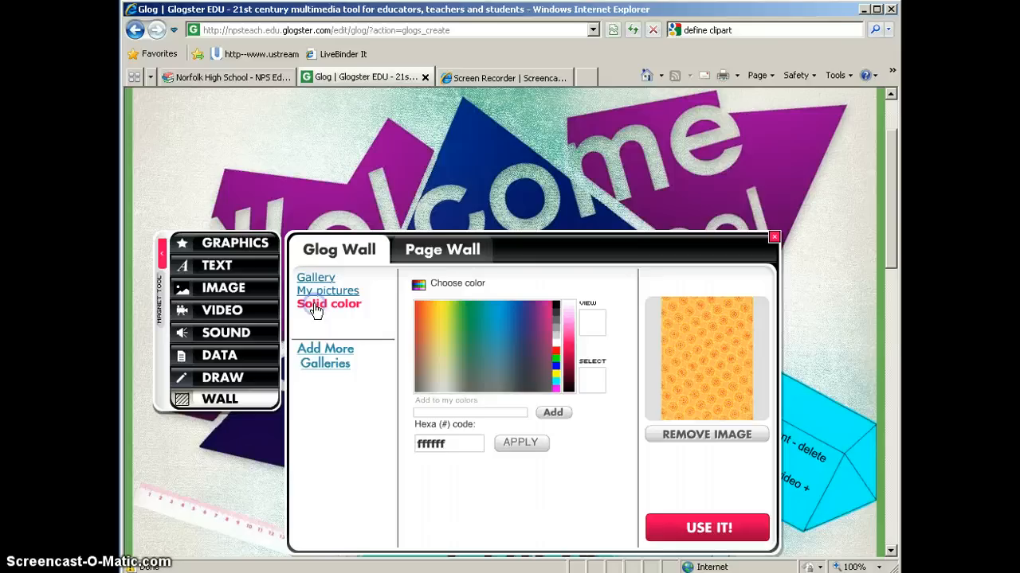
mouse_move(698, 446)
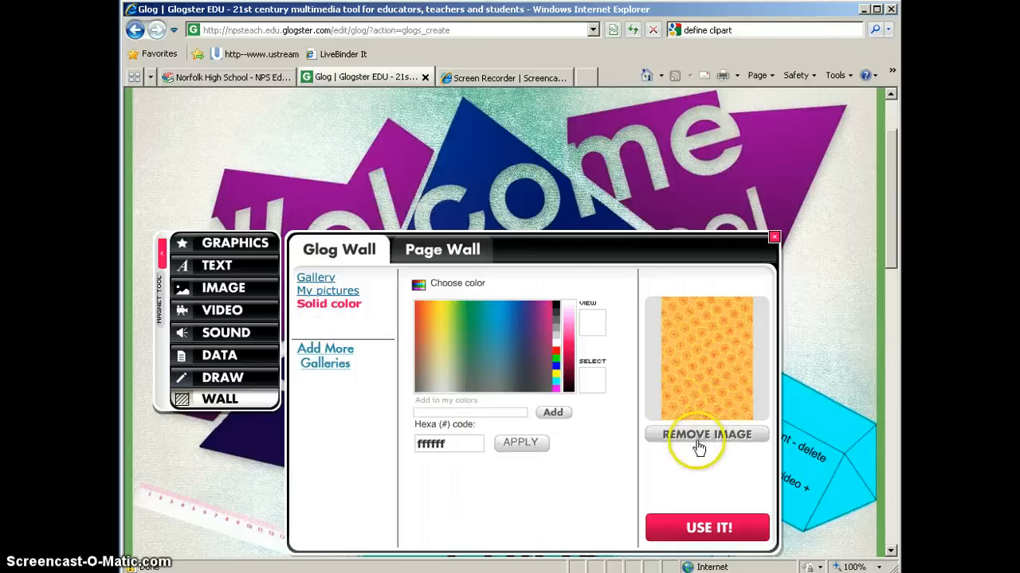
left_click(706, 434)
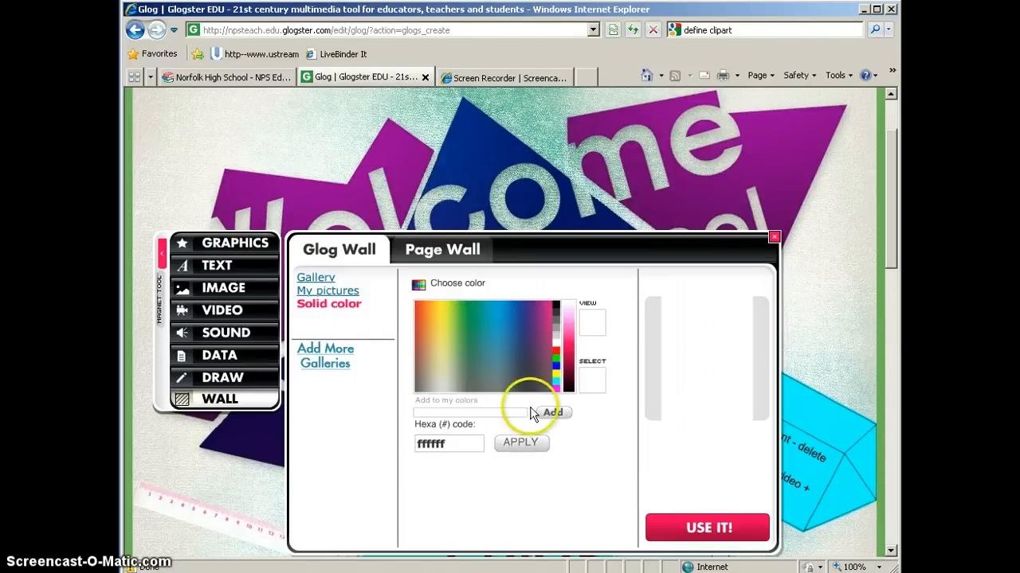
left_click(433, 325)
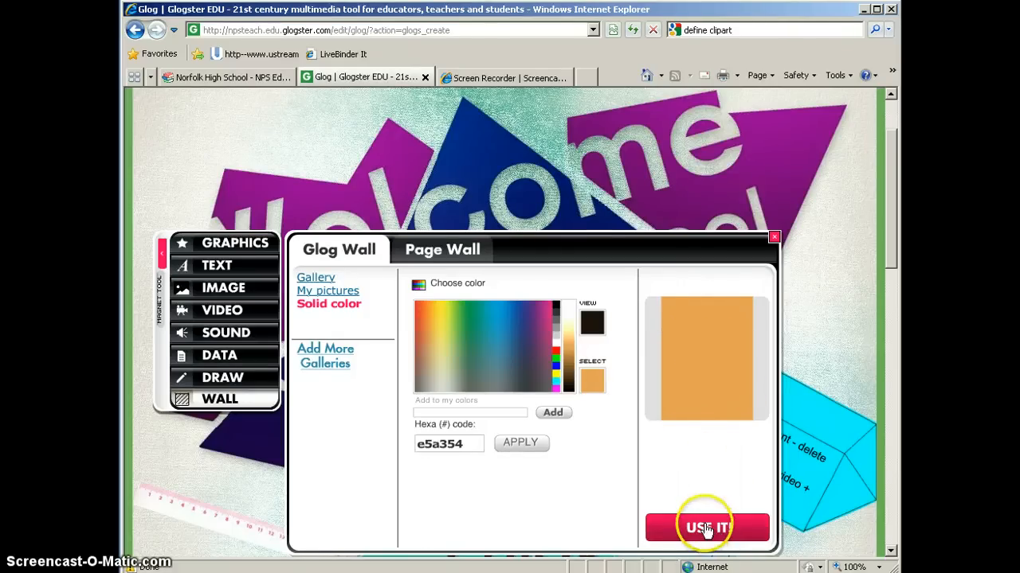
left_click(707, 527)
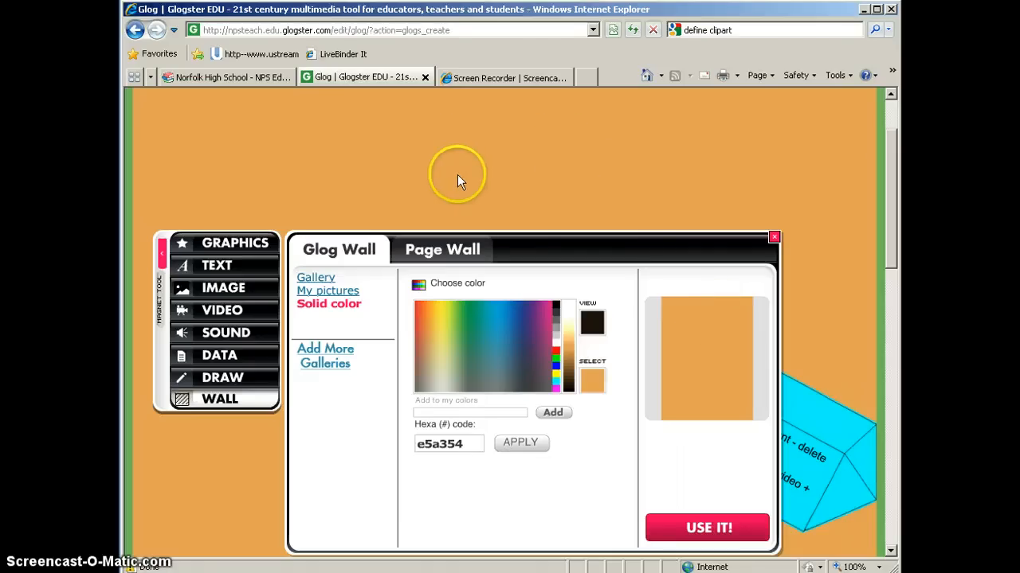
mouse_move(442, 239)
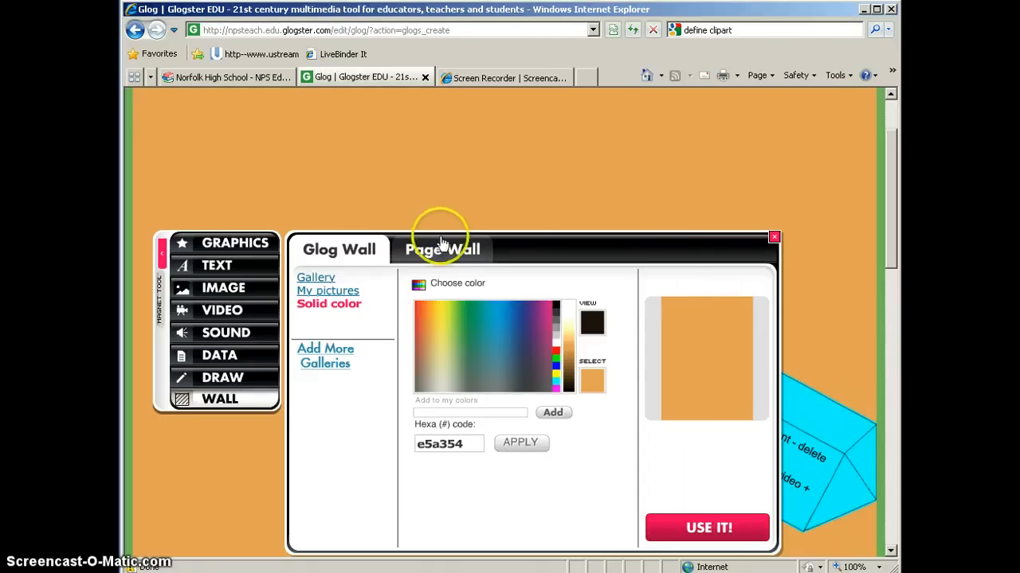
- Apply the dotted orange-and-blue pattern to the Page Wall and close the wall settings
left_click(442, 250)
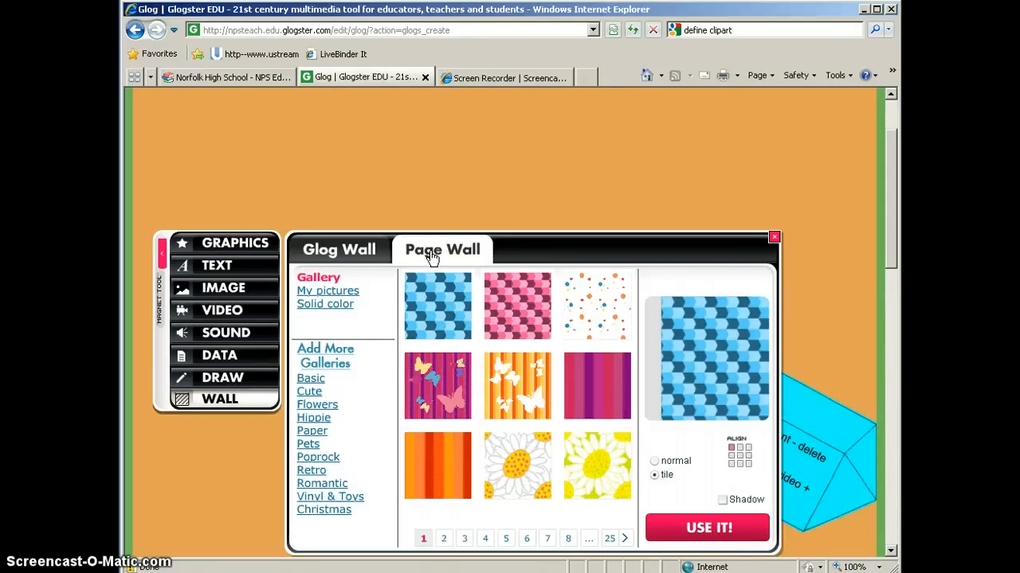
mouse_move(137, 130)
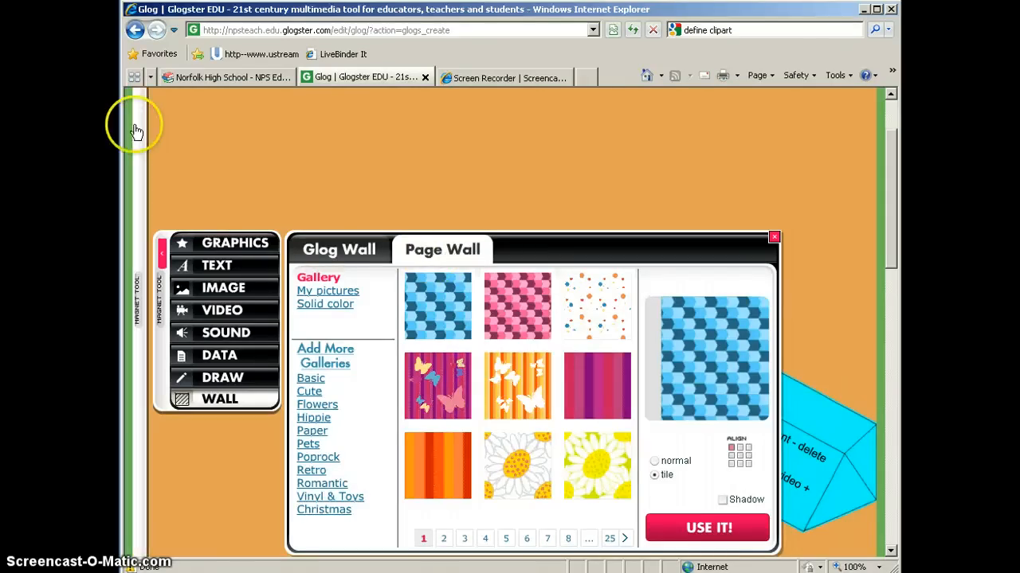
mouse_move(190, 167)
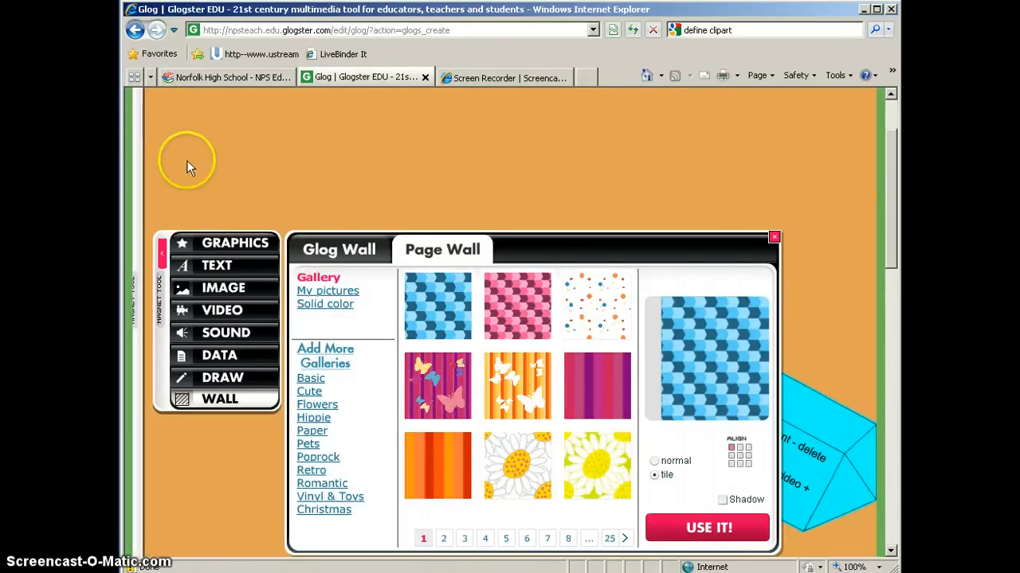
mouse_move(661, 241)
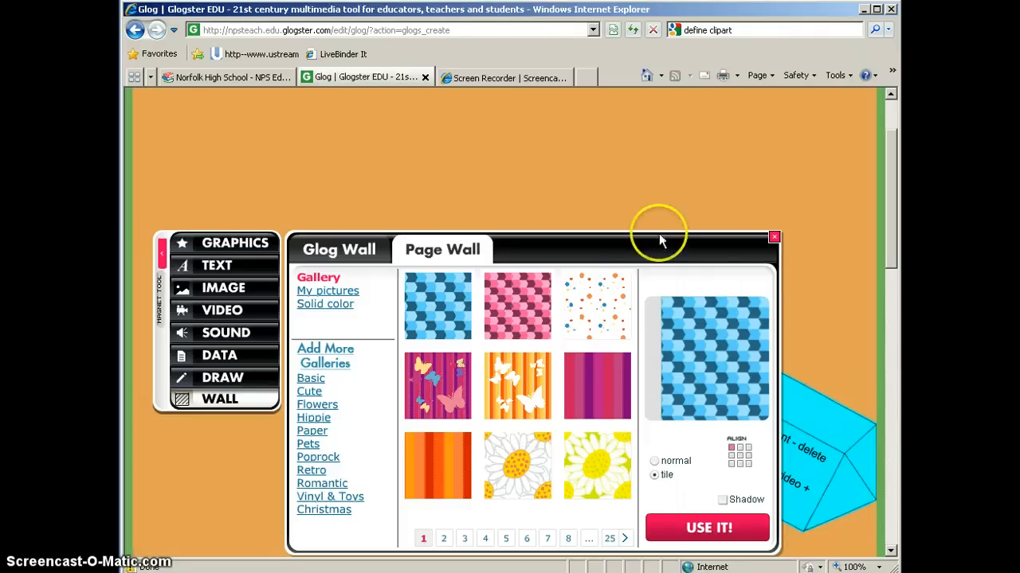
mouse_move(603, 431)
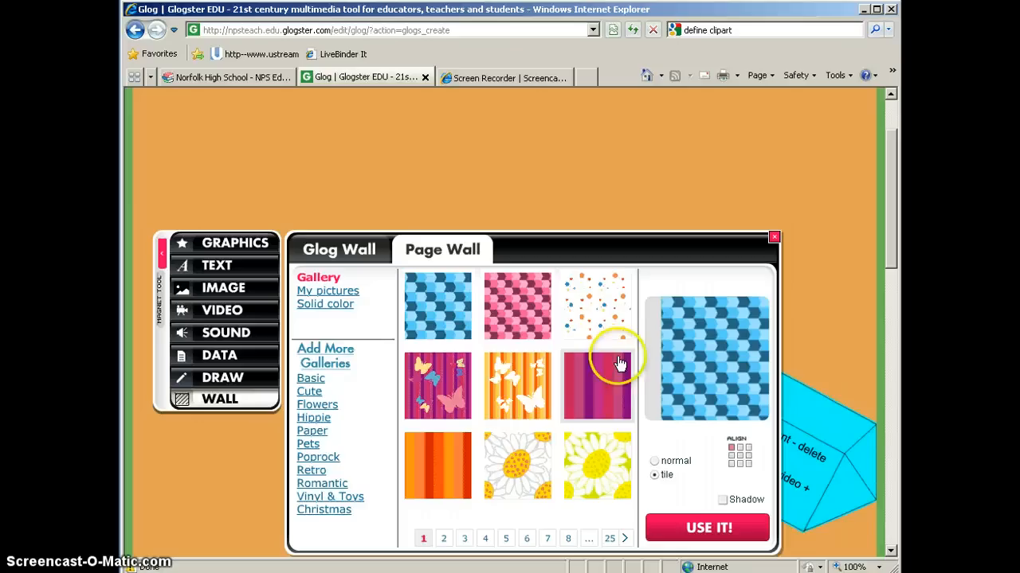
left_click(598, 306)
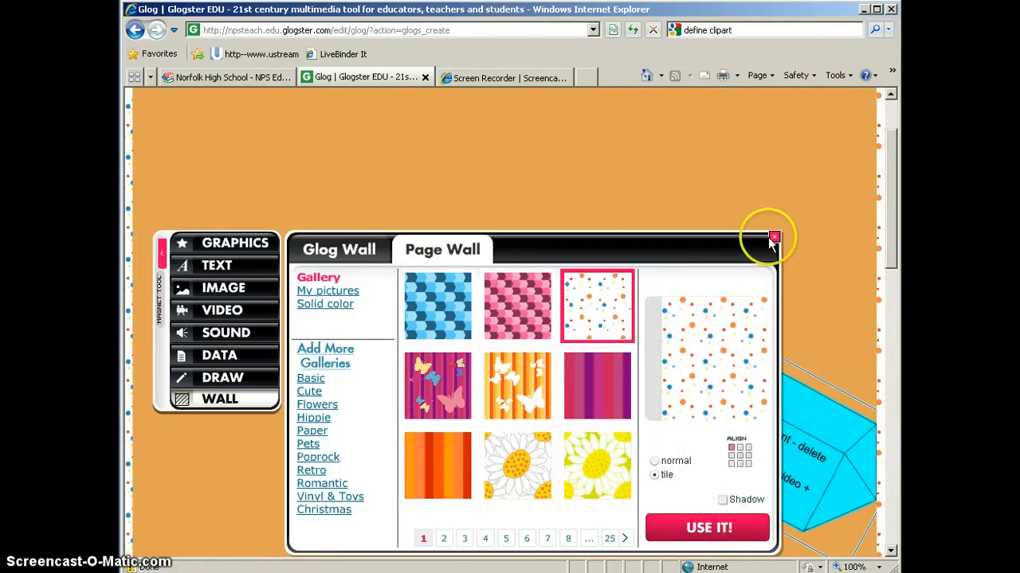
left_click(772, 236)
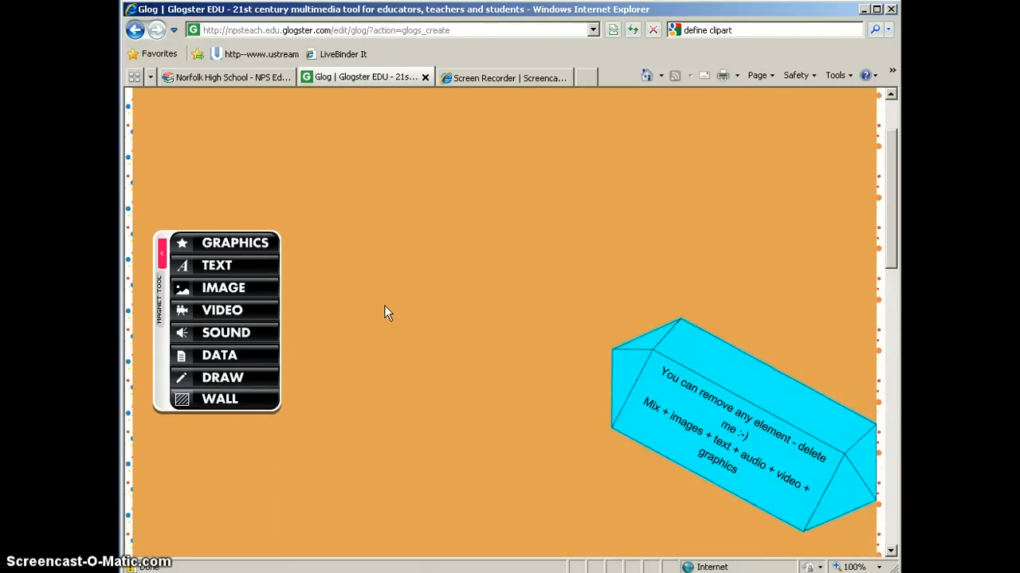